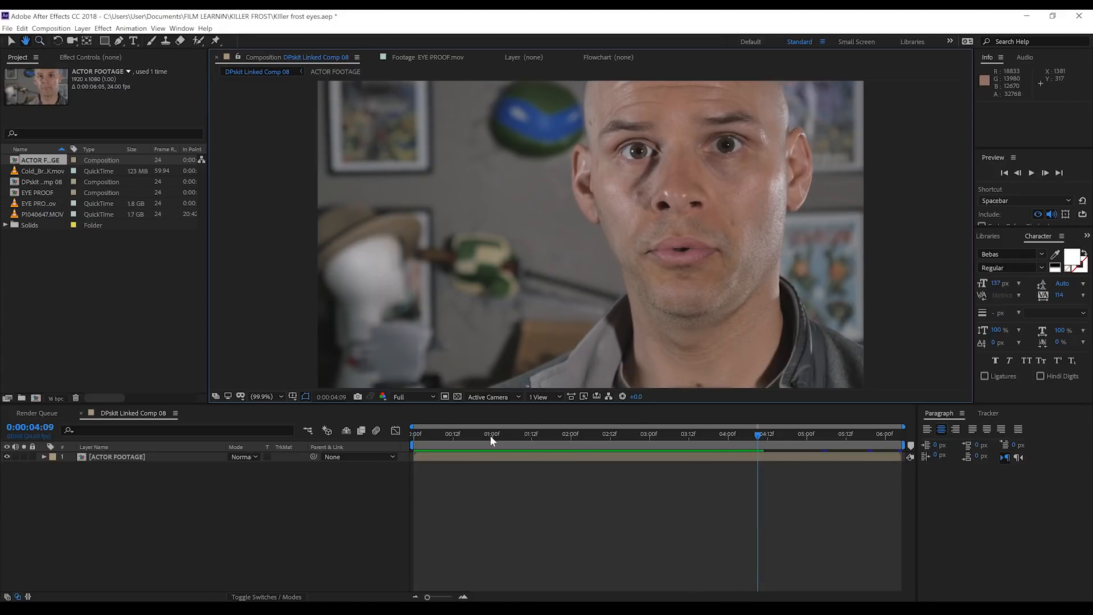
Duplicate ACTOR FOOTAGE with Ctrl+D and rename the copy PUPIL RIGHT
{"action": "left_click", "coordinate": [672, 434]}
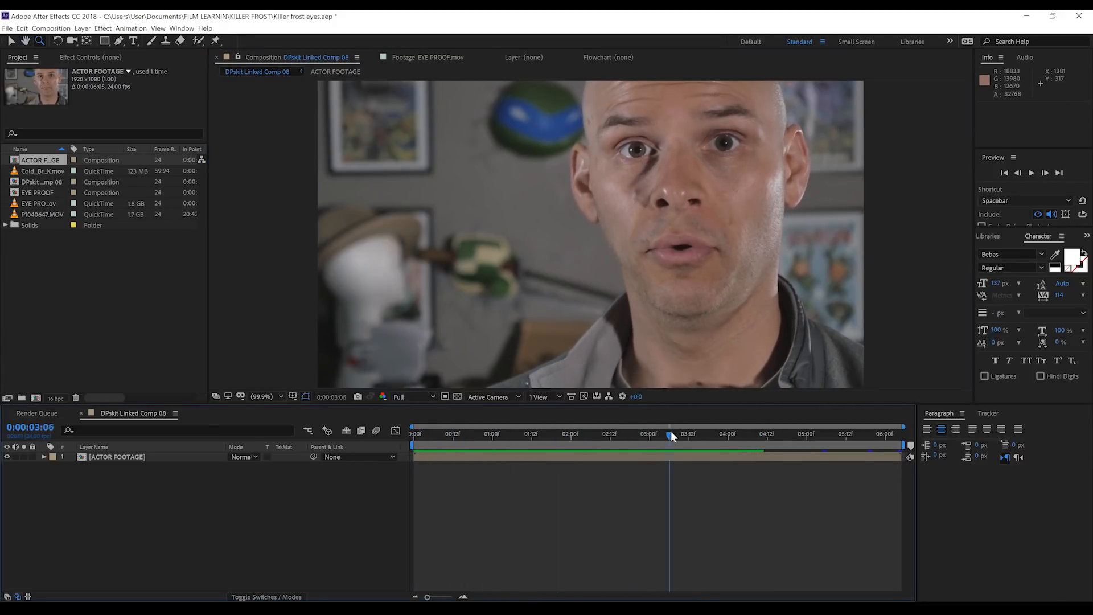
{"action": "left_click", "coordinate": [531, 434]}
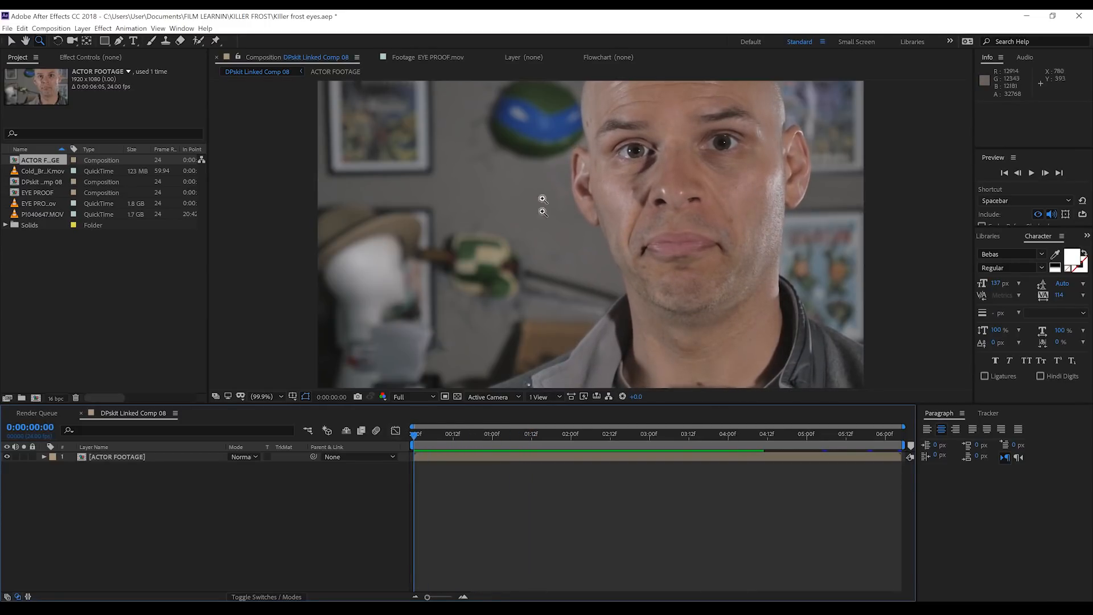
{"action": "mouse_move", "coordinate": [634, 160]}
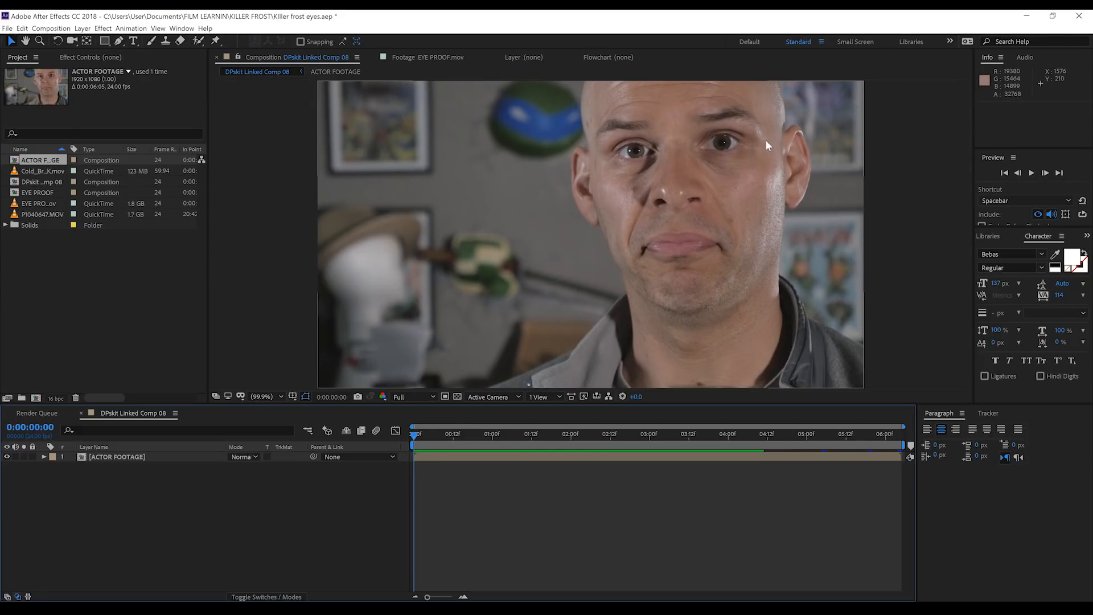
{"action": "mouse_move", "coordinate": [634, 154]}
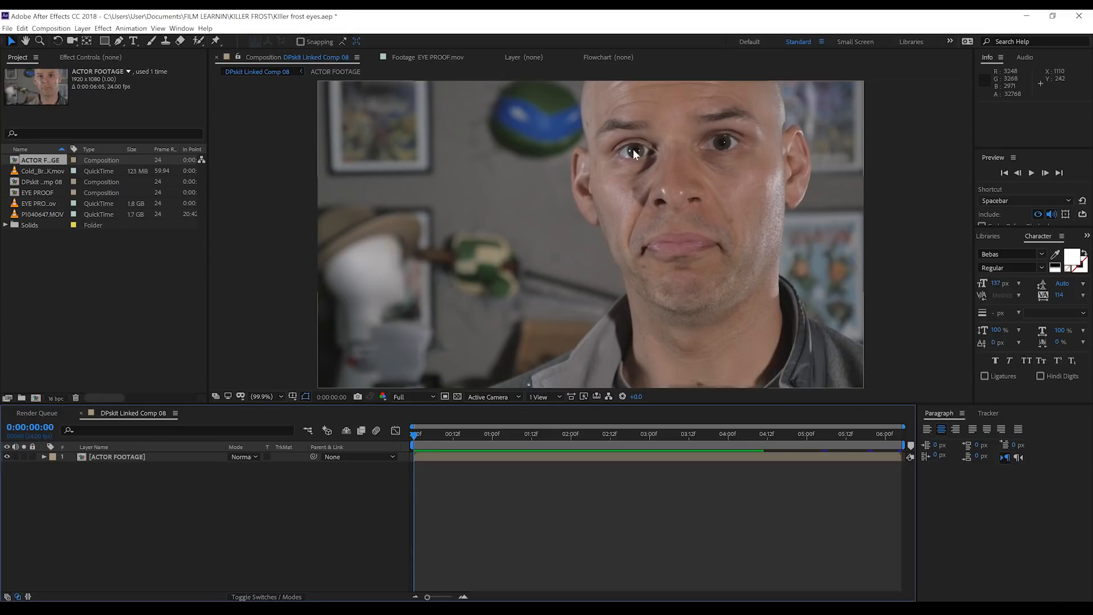
{"action": "mouse_move", "coordinate": [723, 147]}
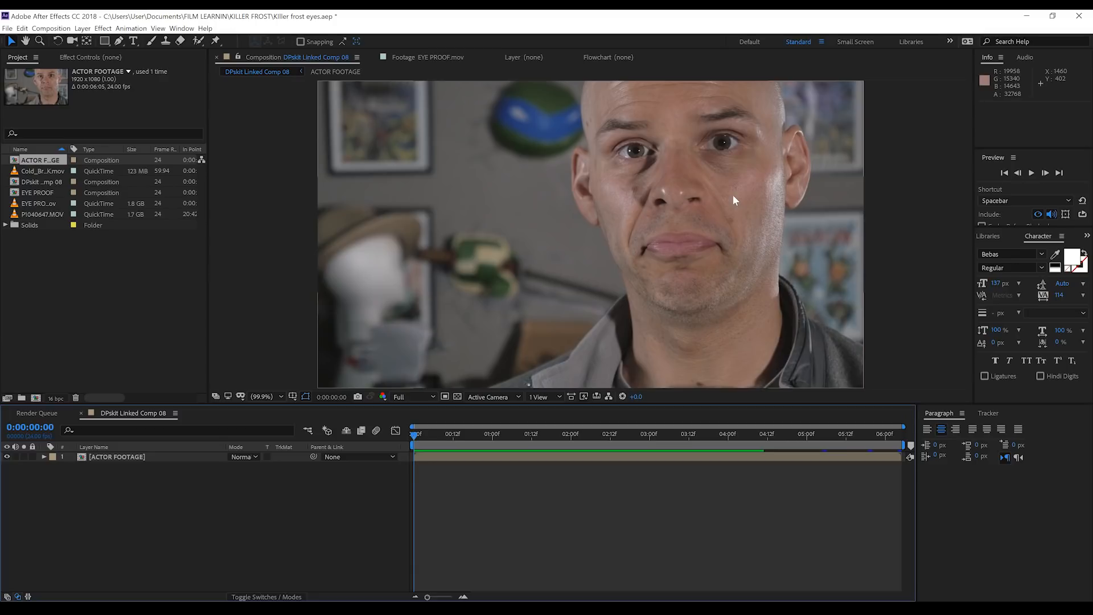
{"action": "mouse_move", "coordinate": [127, 468]}
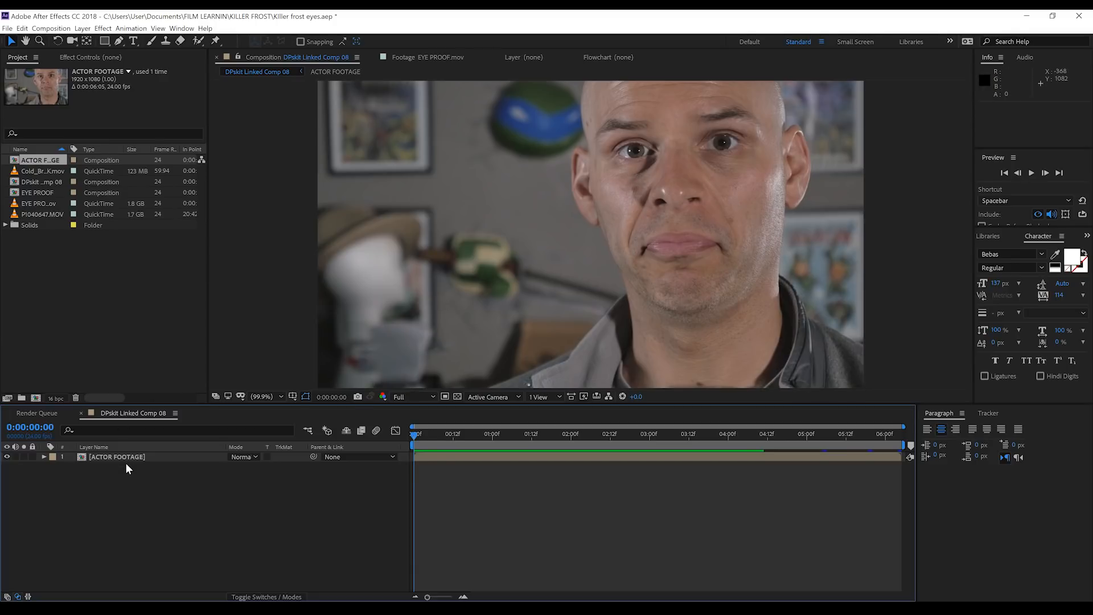
{"action": "left_click", "coordinate": [116, 456]}
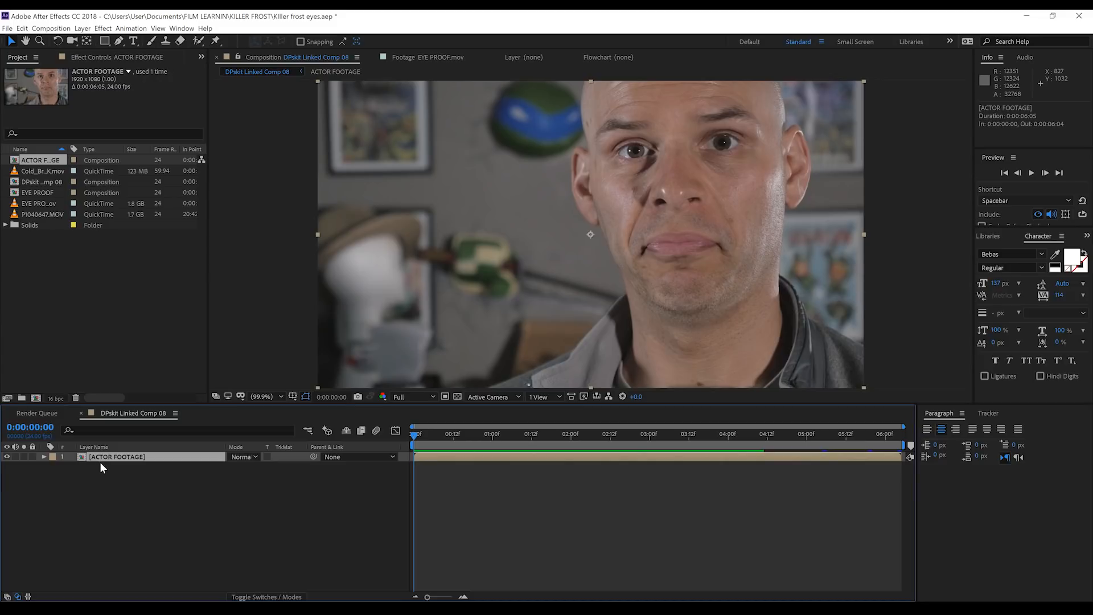
{"action": "key", "text": "ctrl+d"}
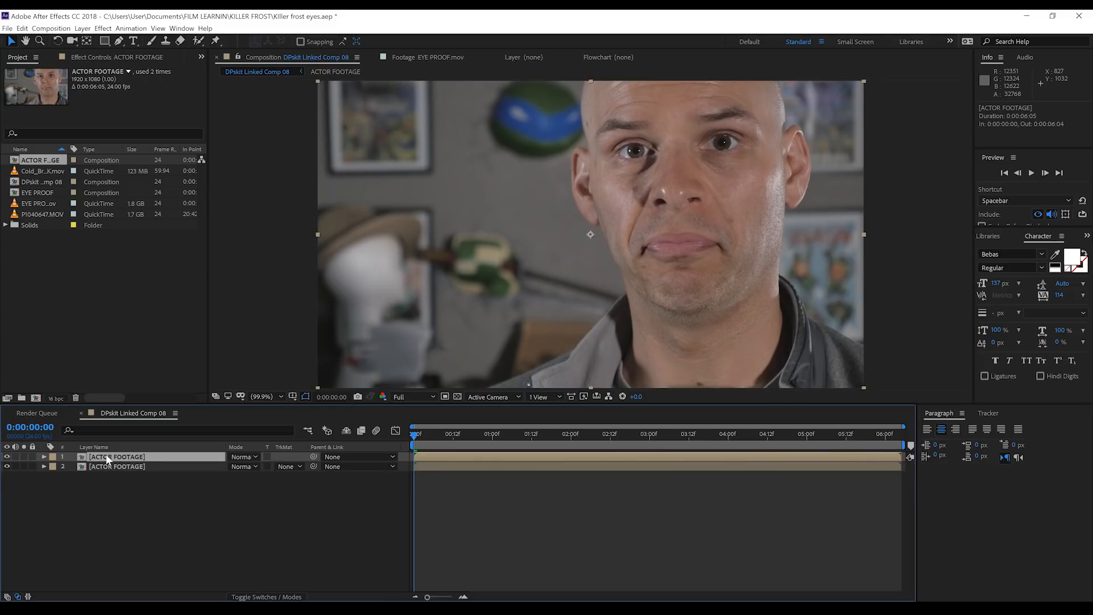
{"action": "double_click", "coordinate": [117, 457]}
{"action": "type", "text": "PUPIL RIGHT"}
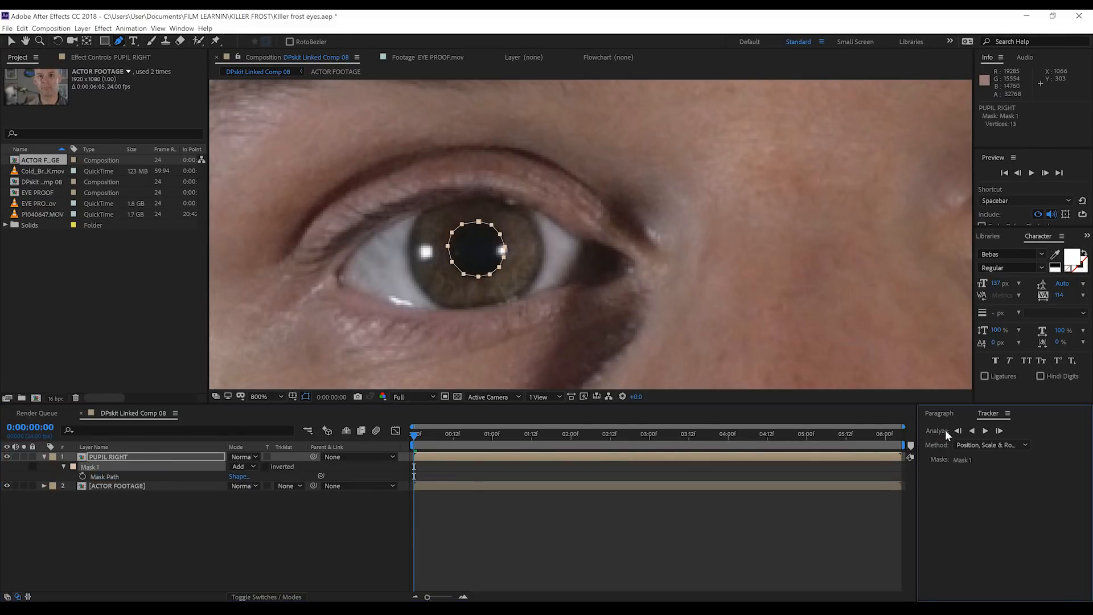
Track the pupil mask across the clip, feather it to 20, and zoom the viewer to Fit
{"action": "left_click", "coordinate": [985, 431]}
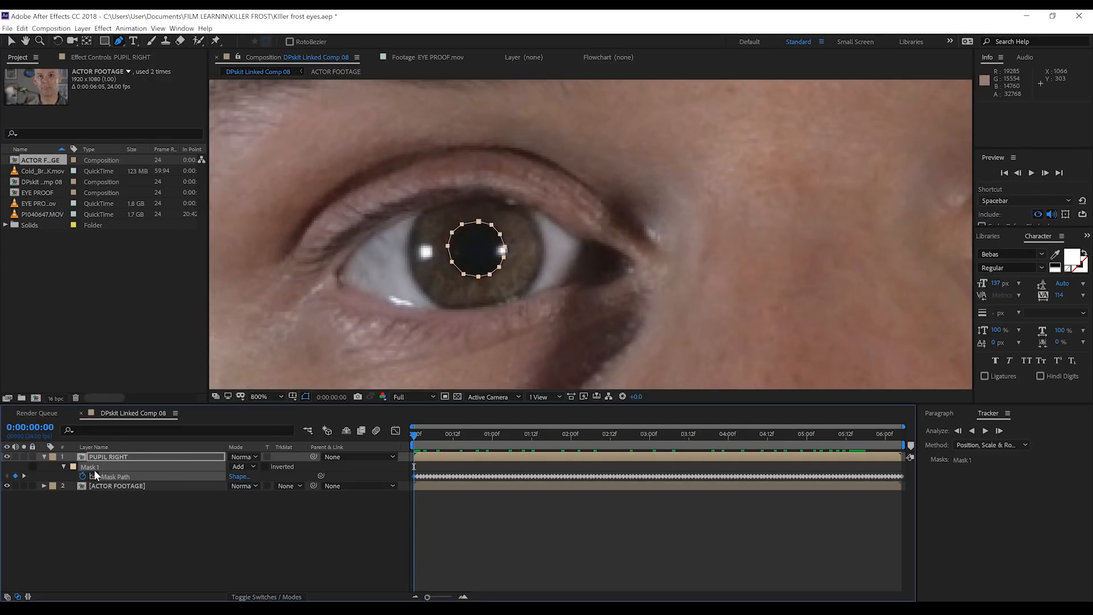
{"action": "left_click", "coordinate": [108, 457]}
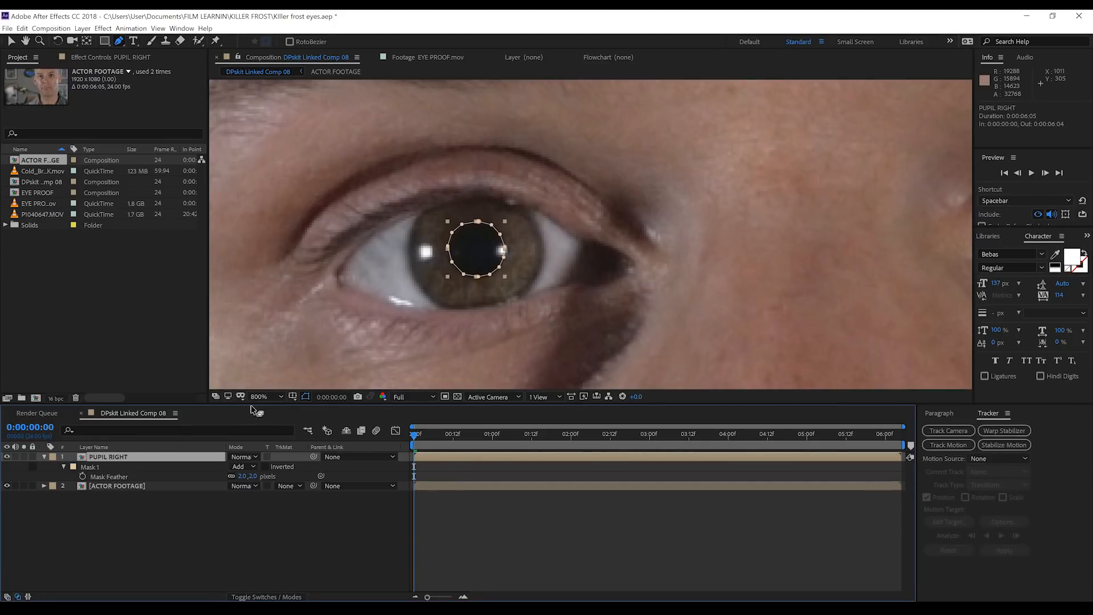
{"action": "left_click", "coordinate": [258, 397]}
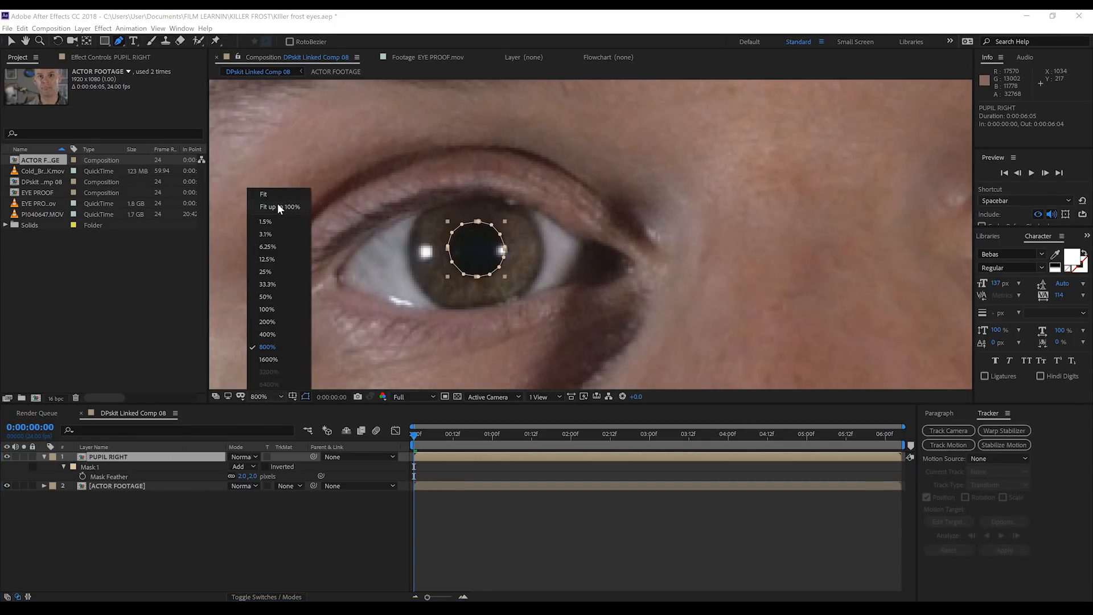
{"action": "left_click", "coordinate": [278, 206]}
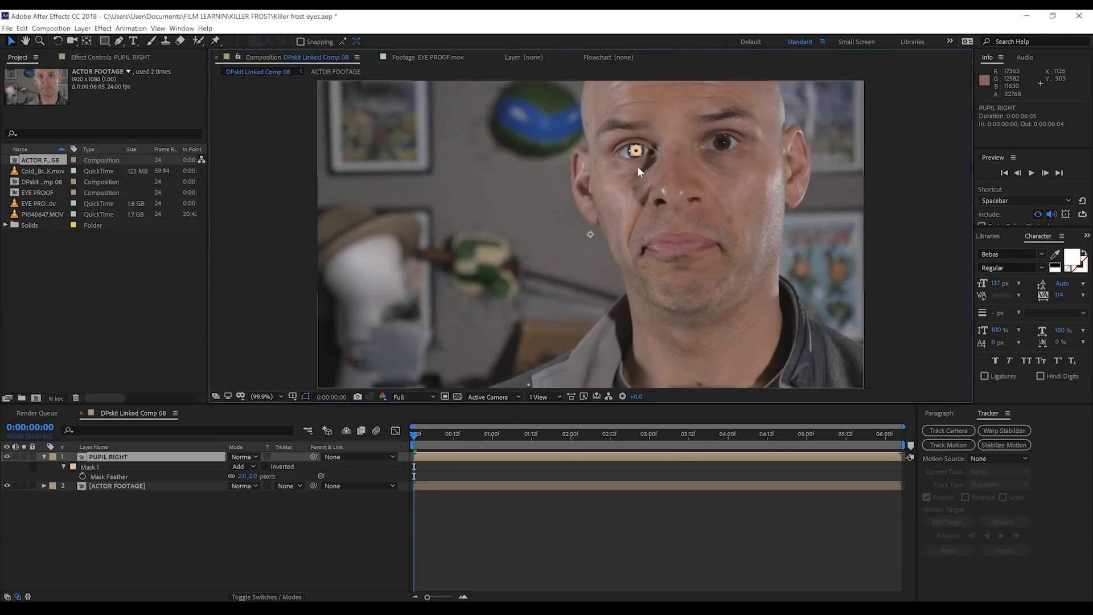
{"action": "mouse_move", "coordinate": [815, 169]}
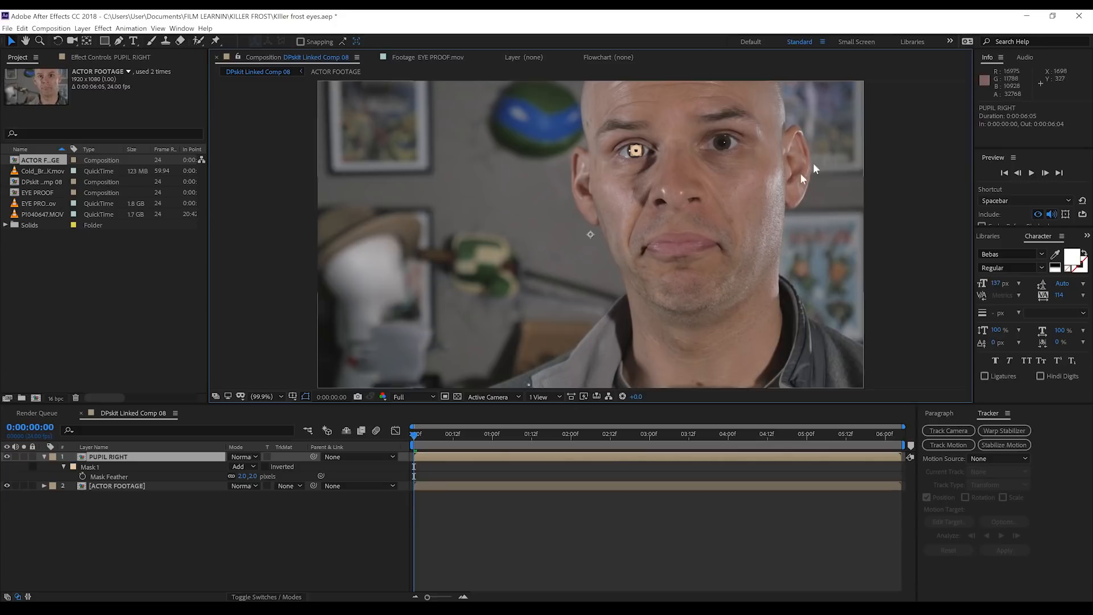
{"action": "mouse_move", "coordinate": [639, 193]}
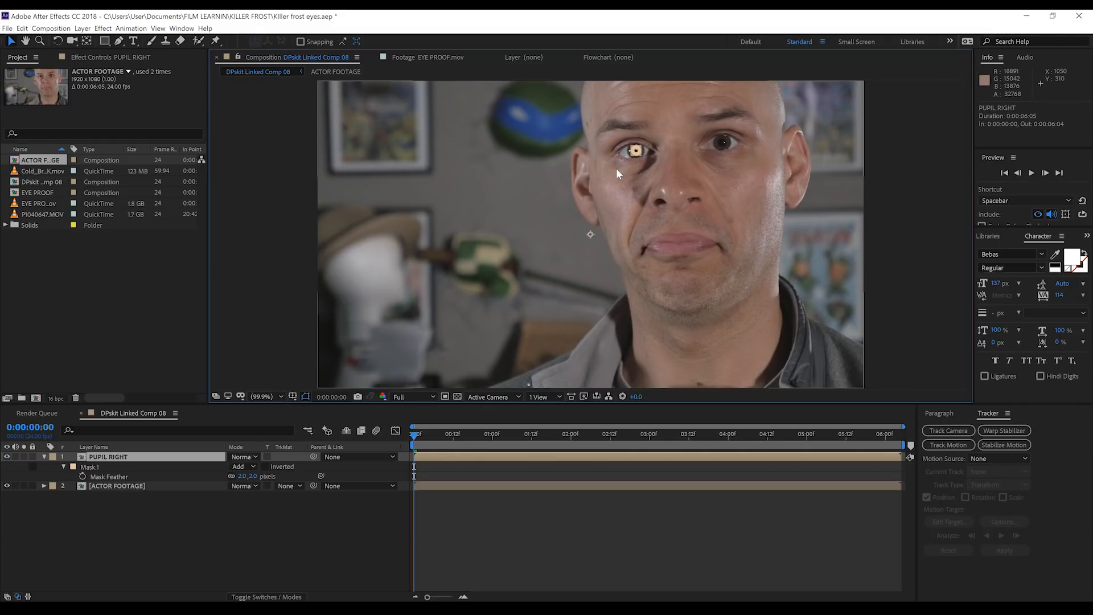
{"action": "mouse_move", "coordinate": [237, 477]}
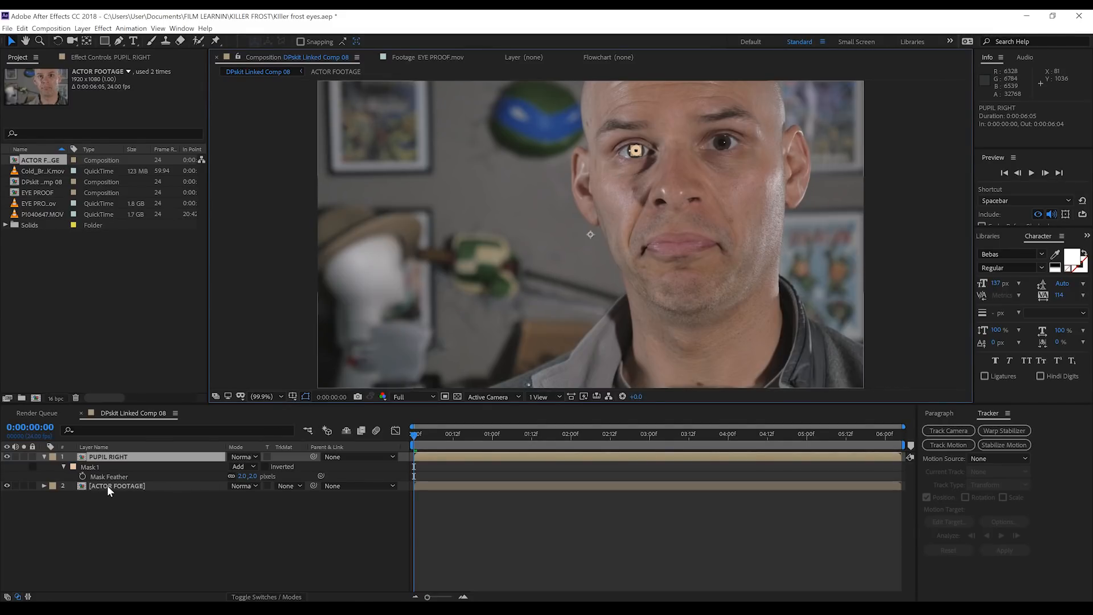
Duplicate and rename footage copies as IRIS RIGHT, PUPIL LEFT and IRIS LEFT, showing layer names
{"action": "left_click", "coordinate": [116, 486]}
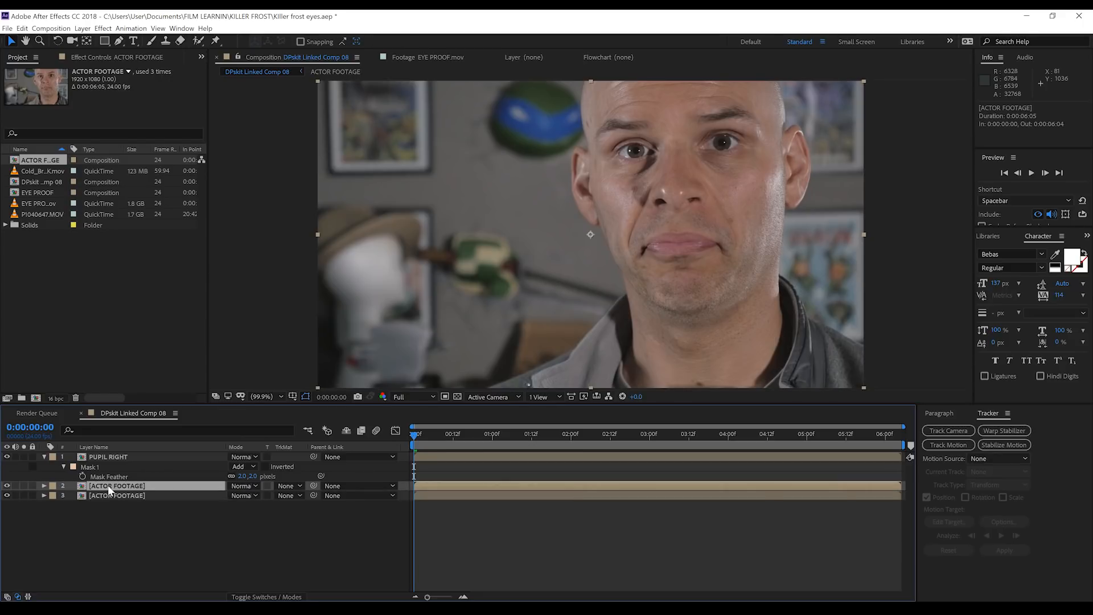
{"action": "double_click", "coordinate": [117, 485]}
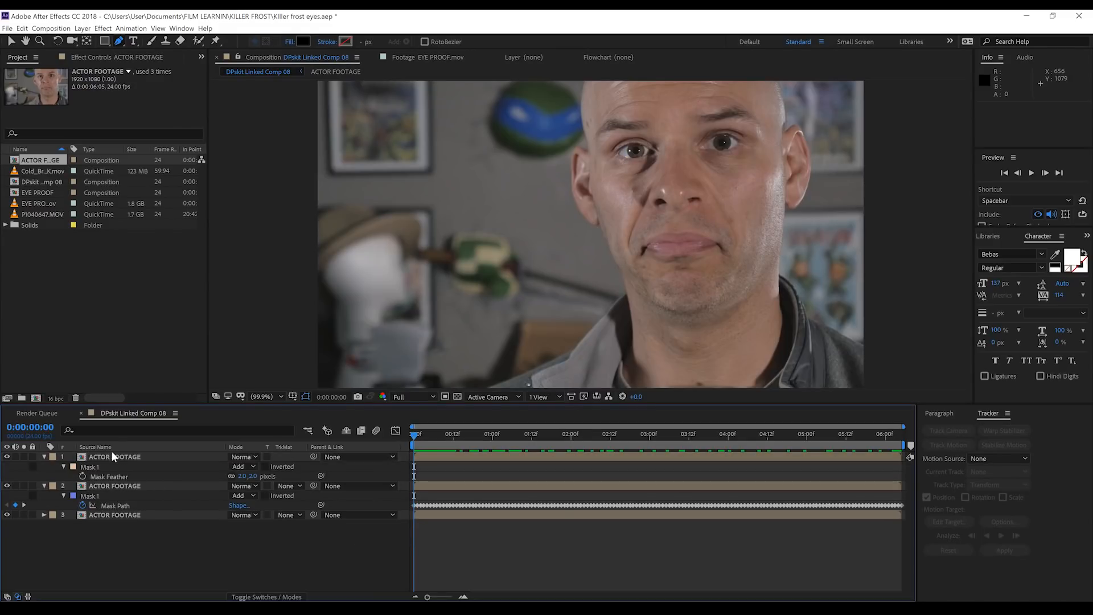
{"action": "left_click", "coordinate": [502, 433]}
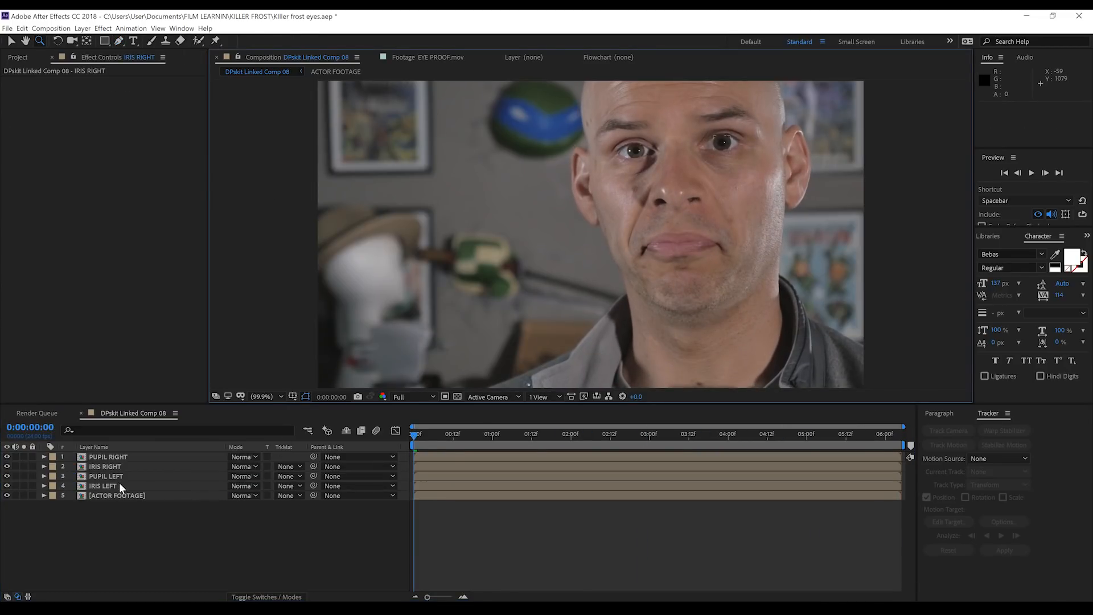
Add Brightness & Contrast to IRIS RIGHT with Brightness 150 and Contrast 83
{"action": "left_click", "coordinate": [104, 466]}
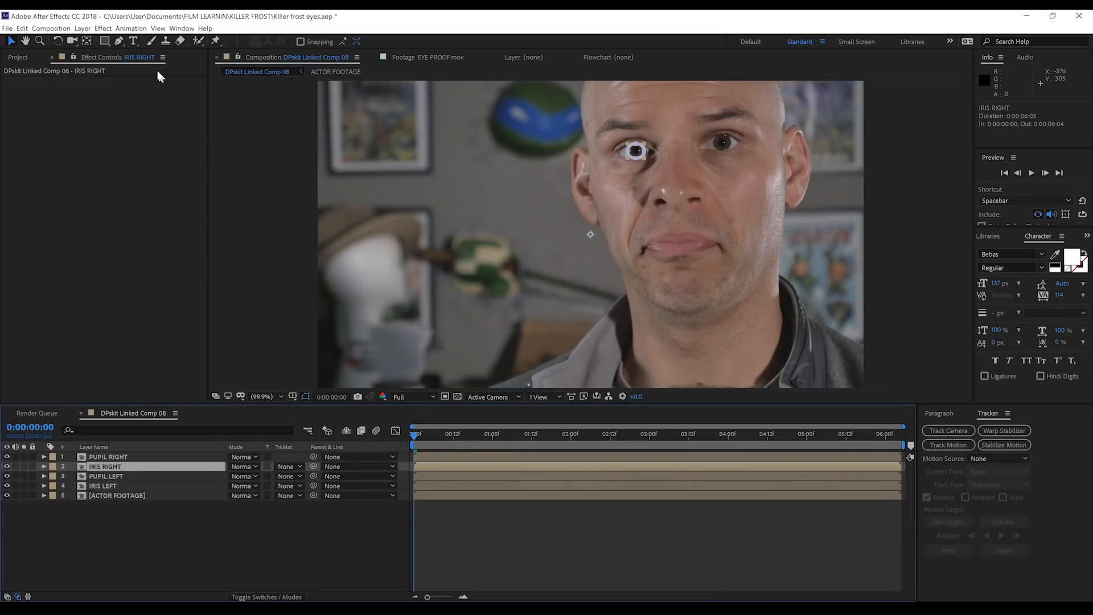
{"action": "left_click", "coordinate": [103, 27]}
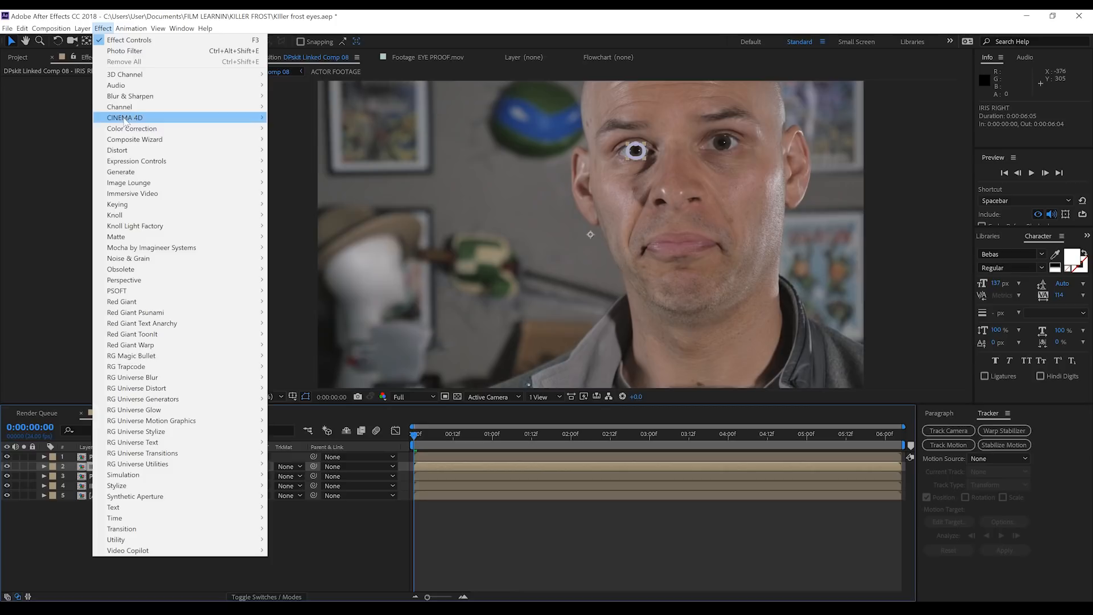
{"action": "mouse_move", "coordinate": [132, 129]}
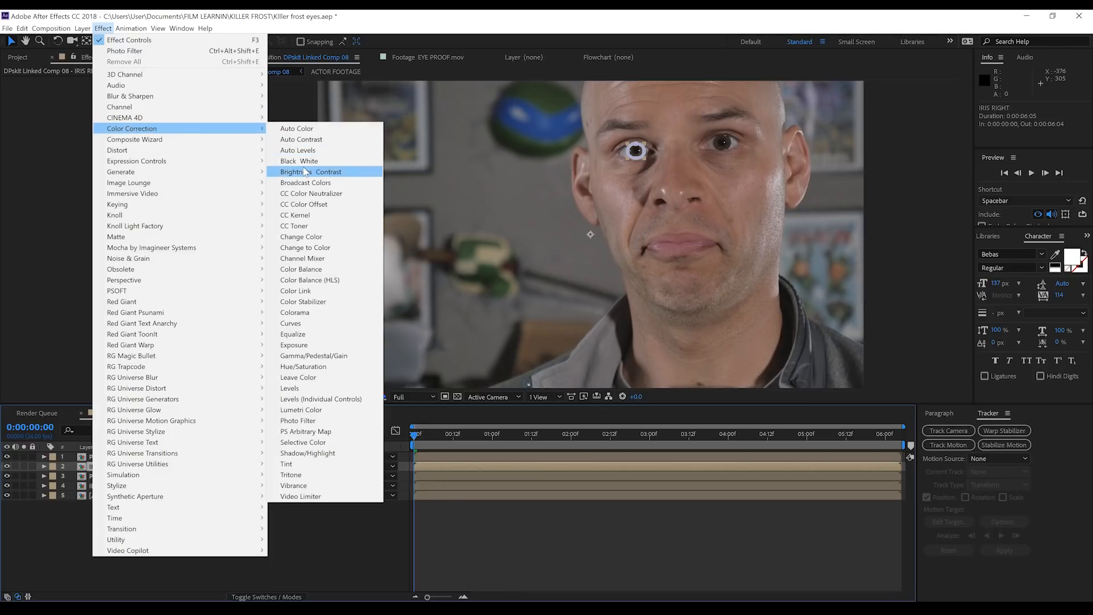
{"action": "left_click", "coordinate": [307, 172]}
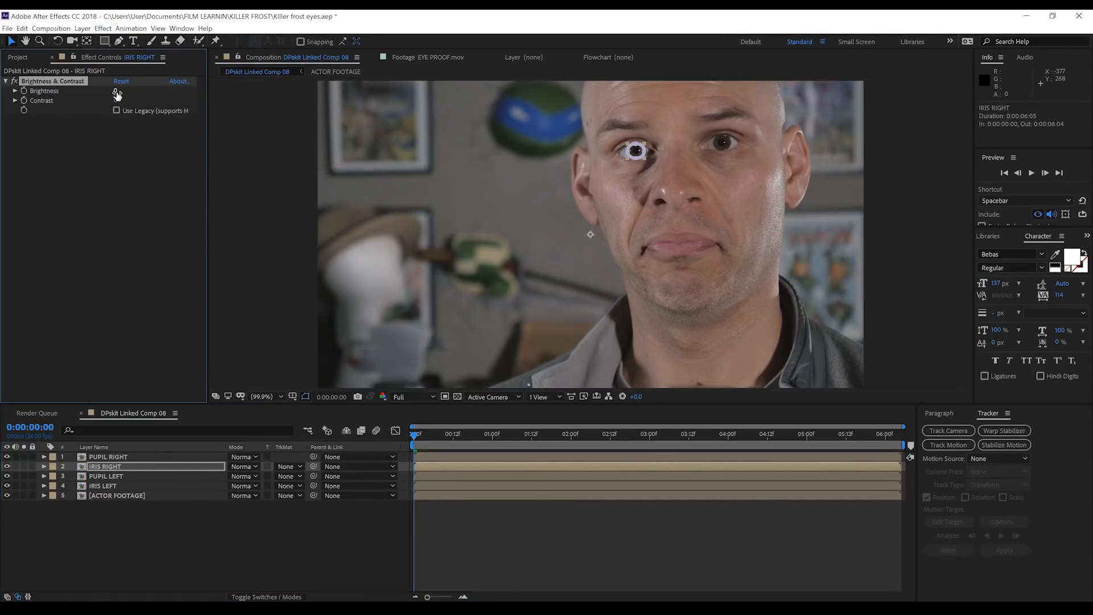
{"action": "left_click", "coordinate": [124, 91]}
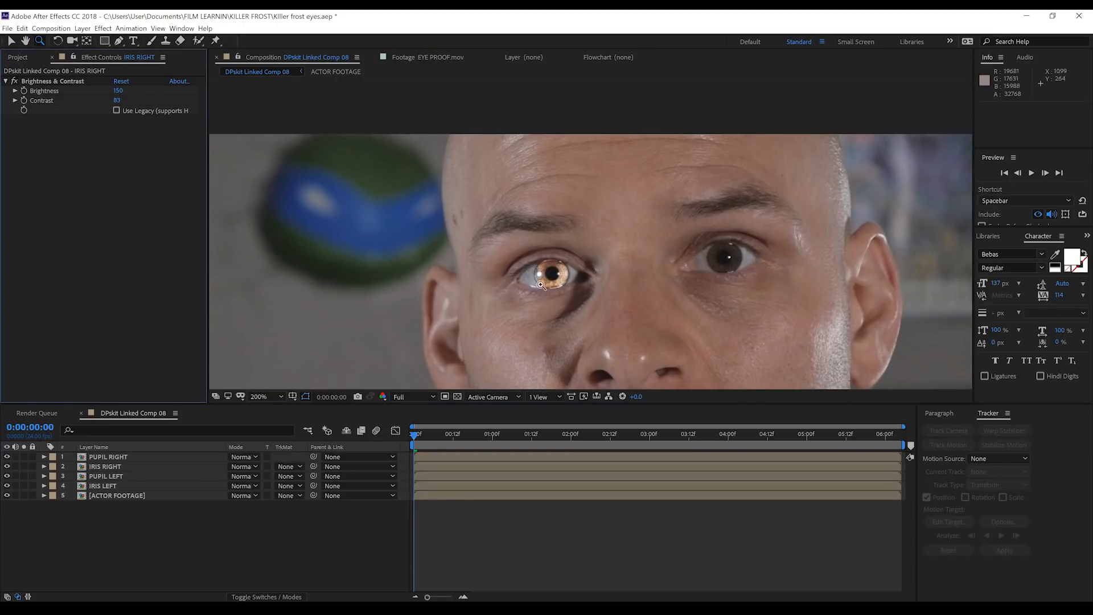
{"action": "mouse_move", "coordinate": [128, 200]}
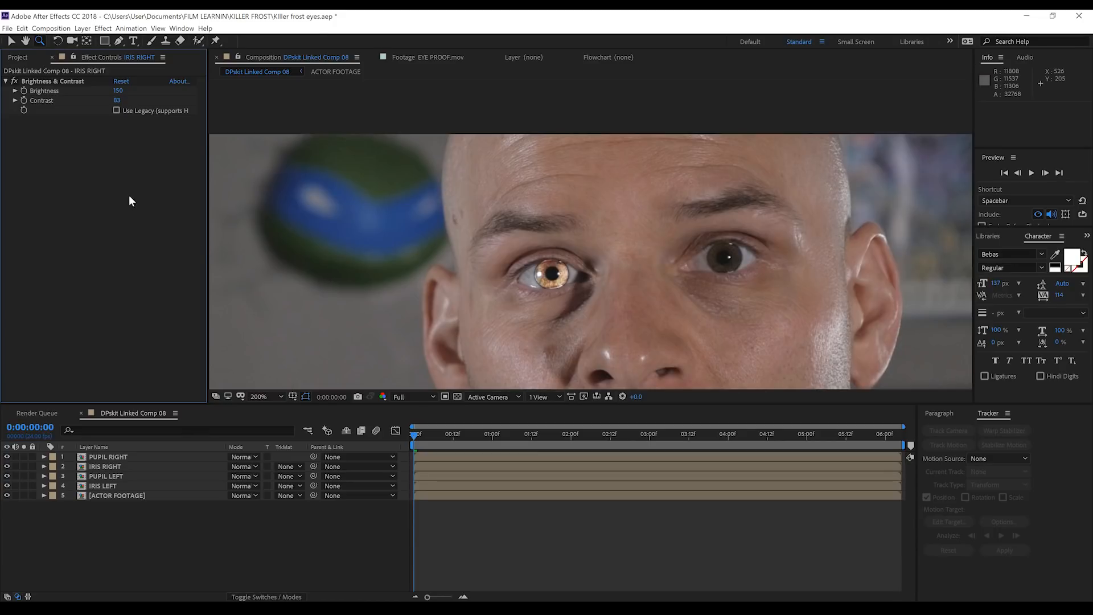
{"action": "mouse_move", "coordinate": [538, 285]}
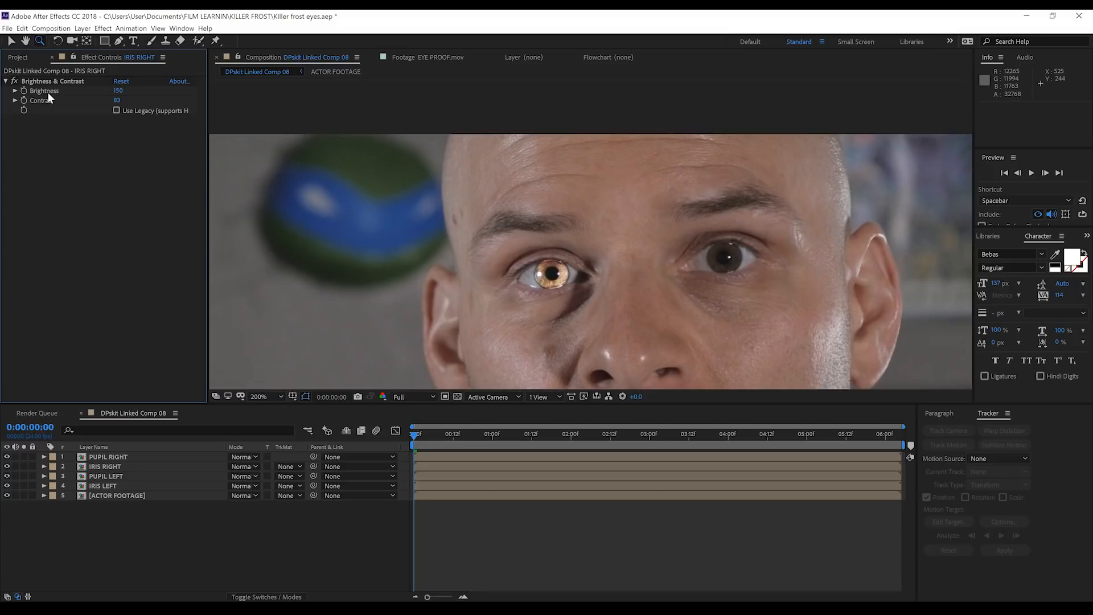
{"action": "mouse_move", "coordinate": [181, 173]}
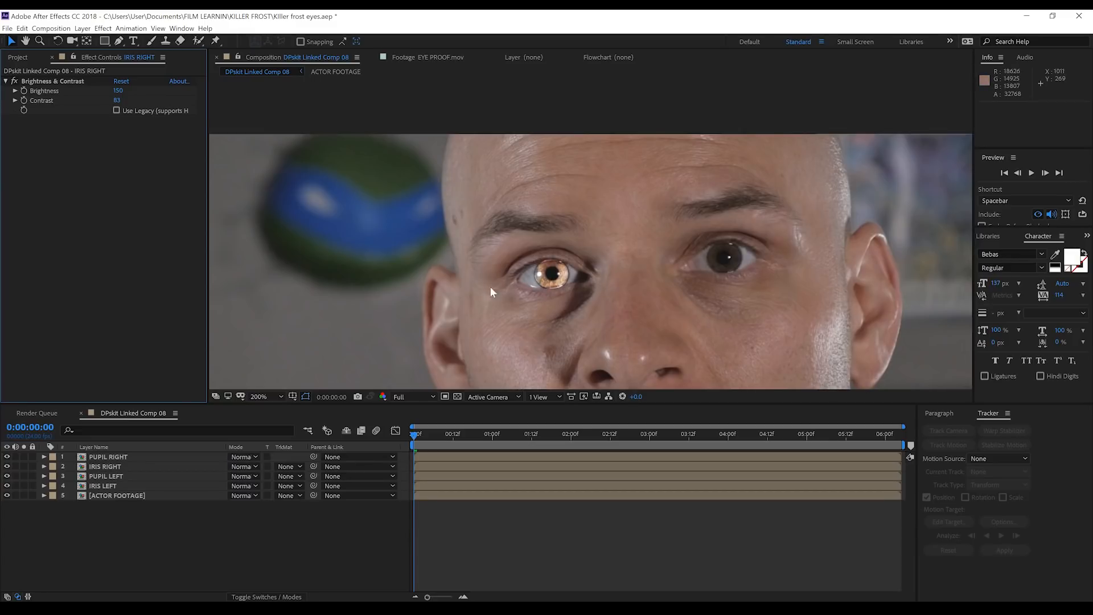
{"action": "mouse_move", "coordinate": [565, 286]}
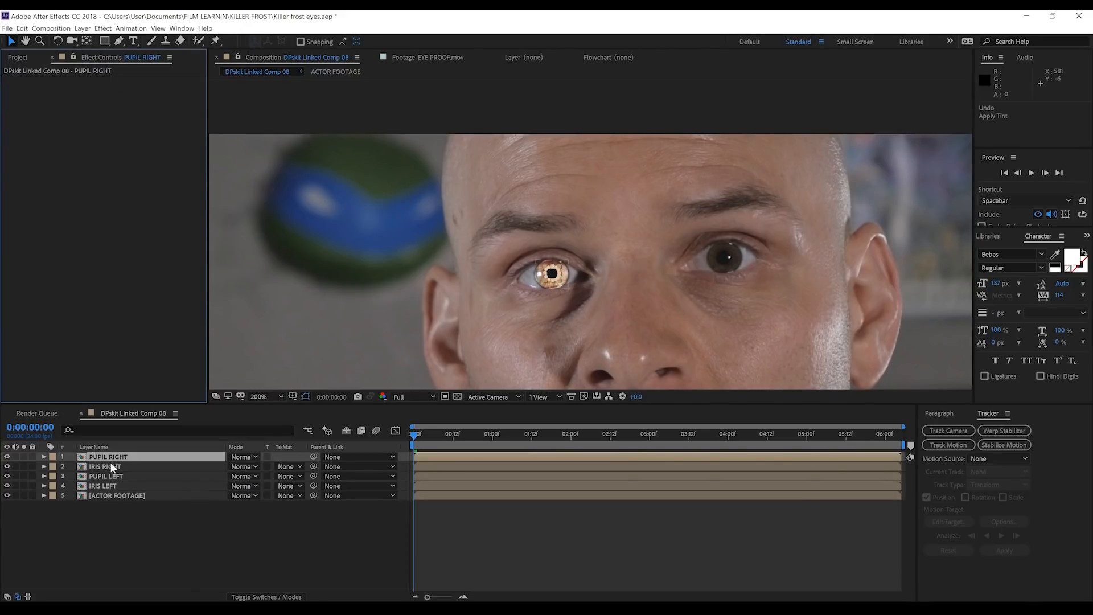
Add a default Tint effect to IRIS RIGHT, draining the iris to pale grey
{"action": "left_click", "coordinate": [105, 467]}
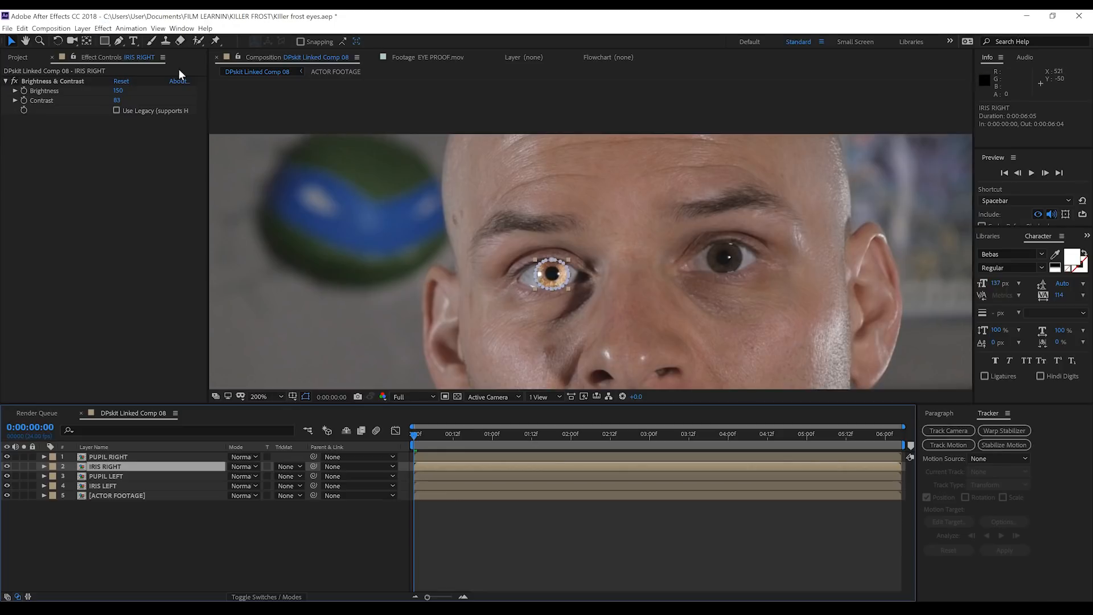
{"action": "left_click", "coordinate": [103, 27]}
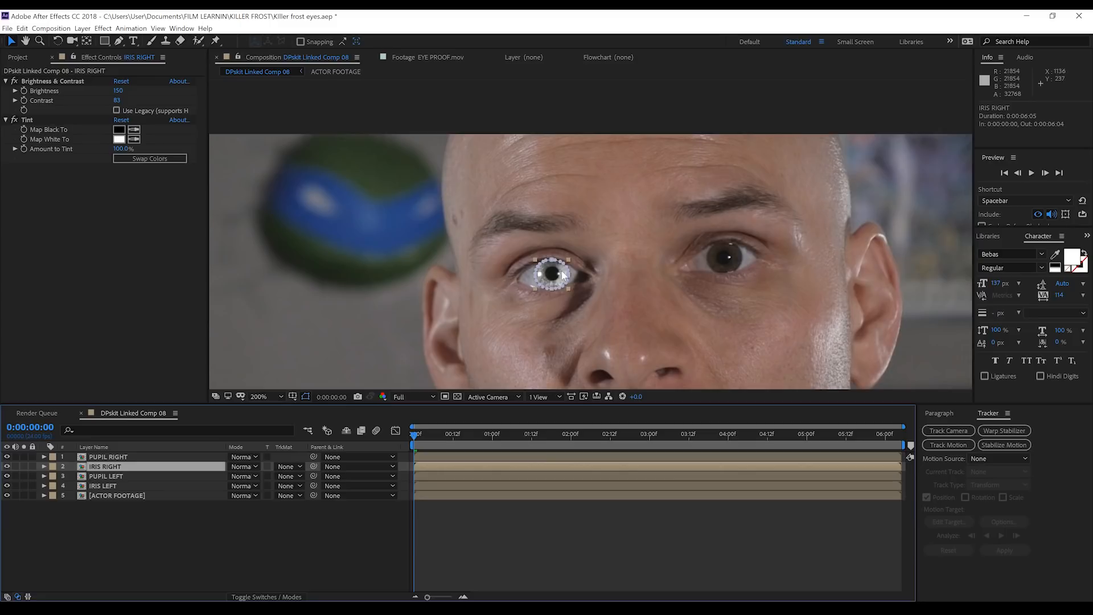
{"action": "mouse_move", "coordinate": [542, 293]}
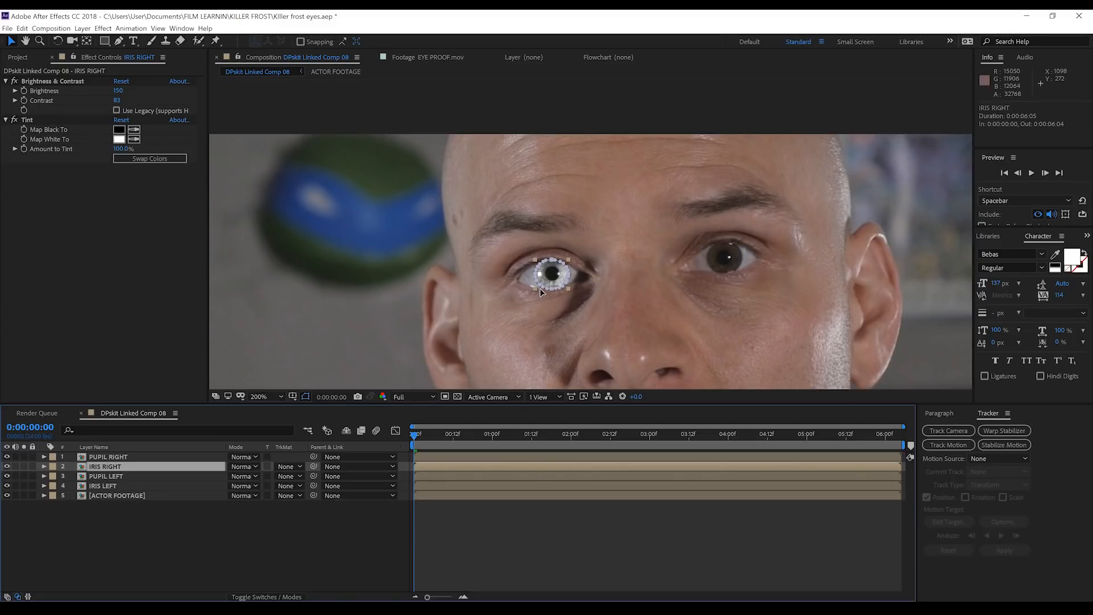
{"action": "mouse_move", "coordinate": [513, 262]}
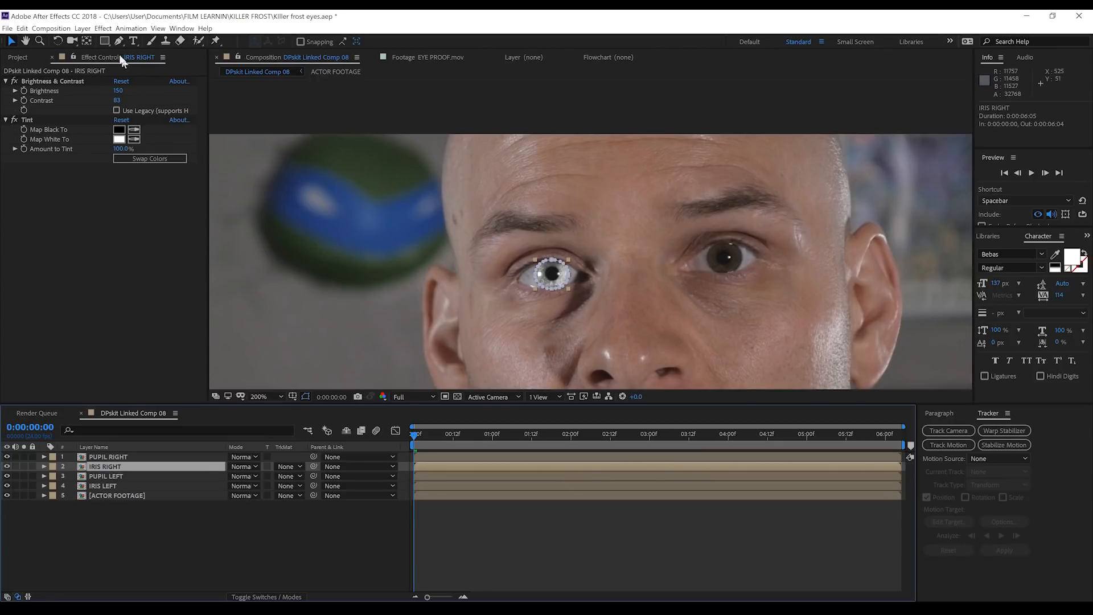
Add Turbulent Displace to IRIS RIGHT with Amount 14 and Size 8
{"action": "left_click", "coordinate": [102, 27]}
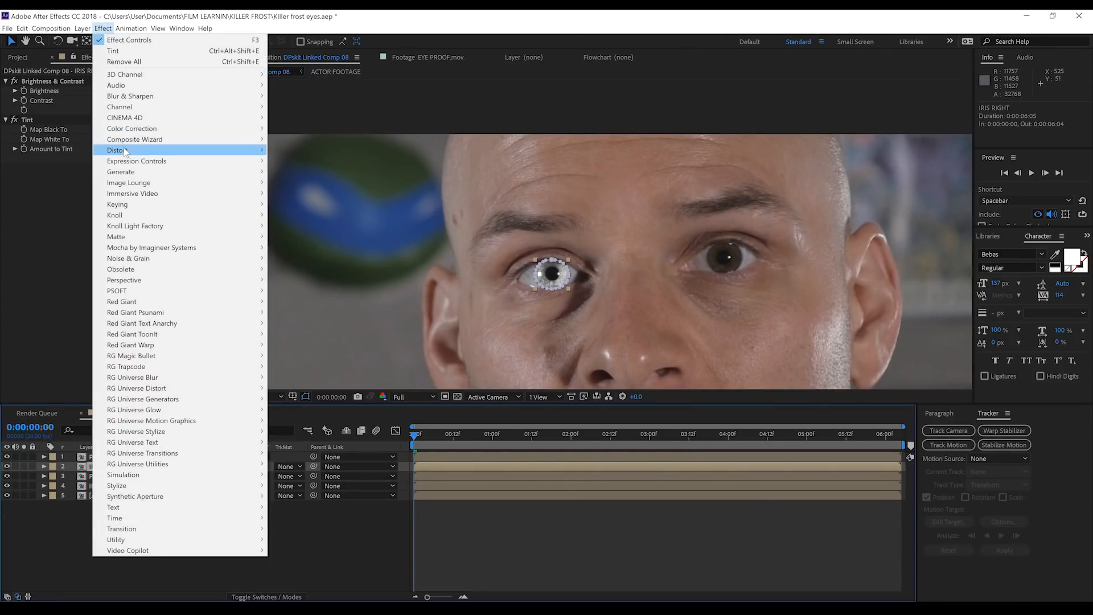
{"action": "mouse_move", "coordinate": [117, 151]}
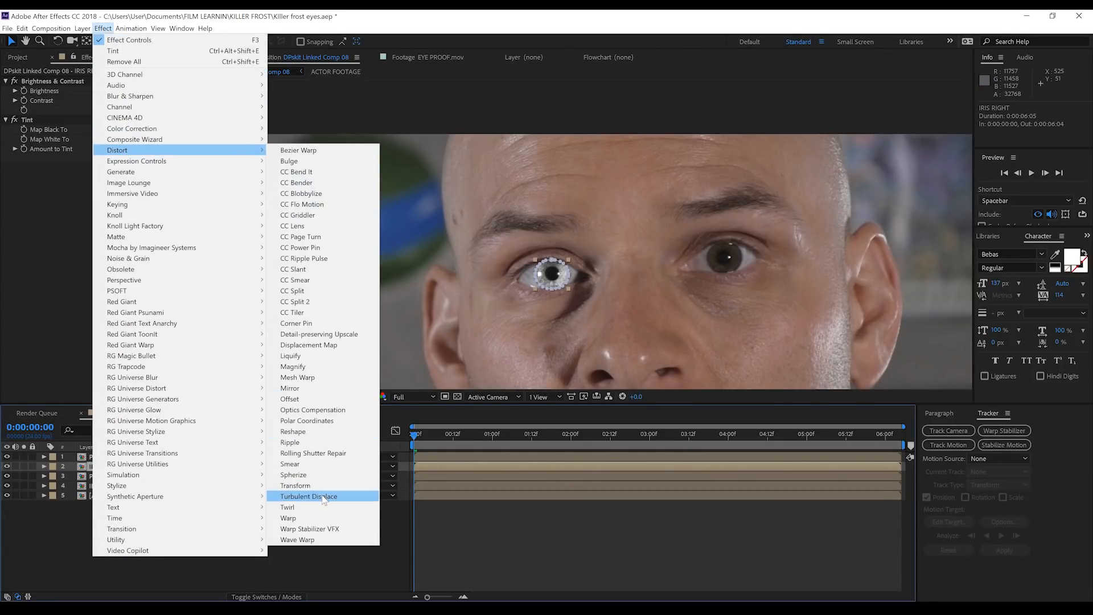
{"action": "left_click", "coordinate": [309, 495]}
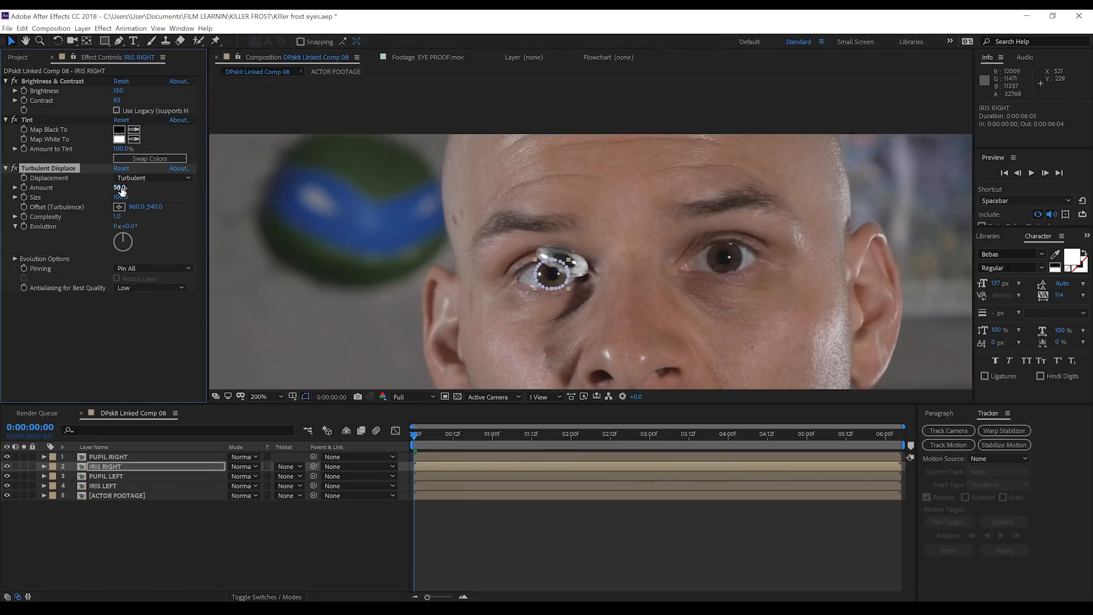
{"action": "left_click", "coordinate": [119, 188]}
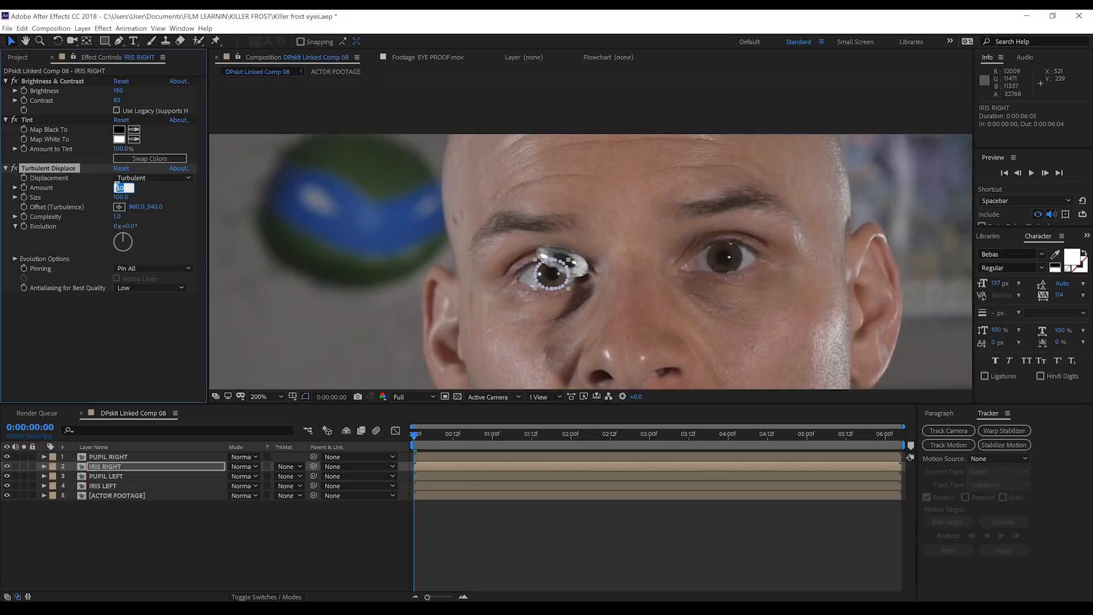
{"action": "type", "text": "14.0"}
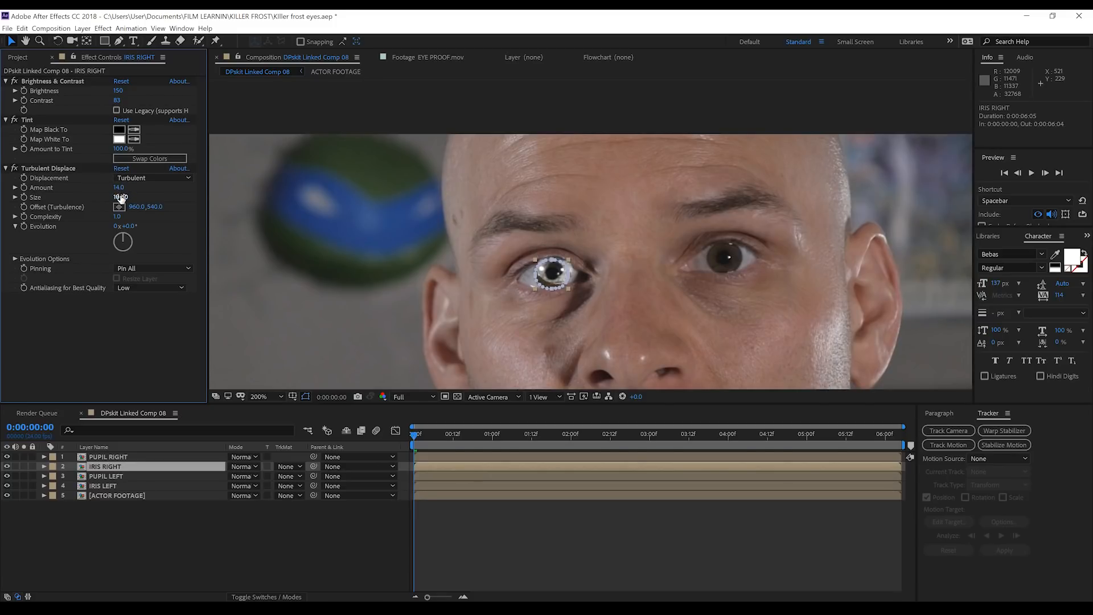
{"action": "left_click_drag", "start_coordinate": [118, 197], "coordinate": [122, 197]}
{"action": "type", "text": "8"}
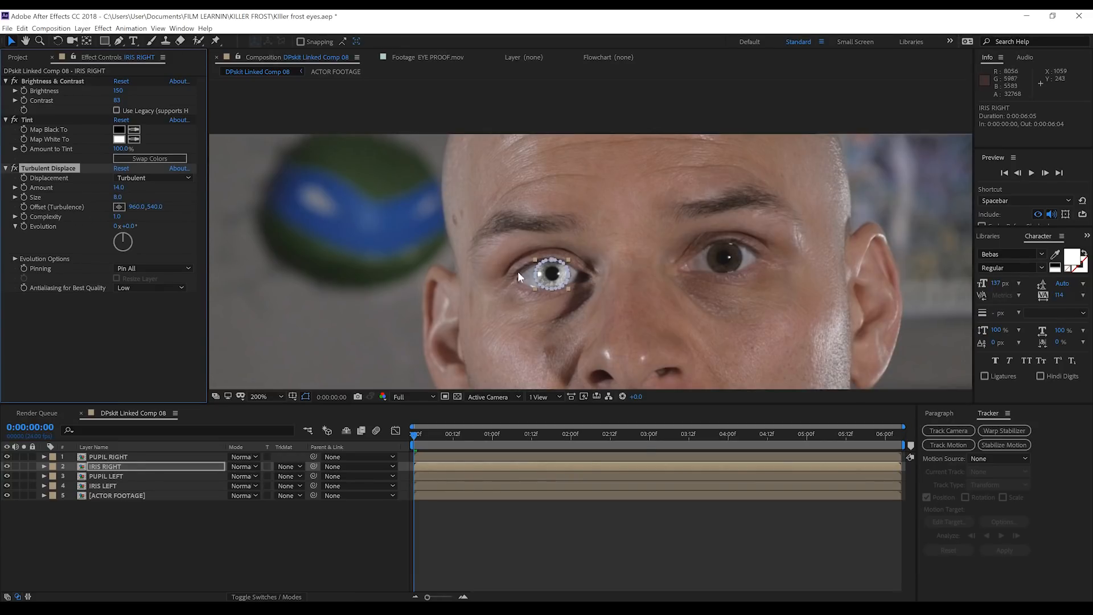
{"action": "mouse_move", "coordinate": [154, 227]}
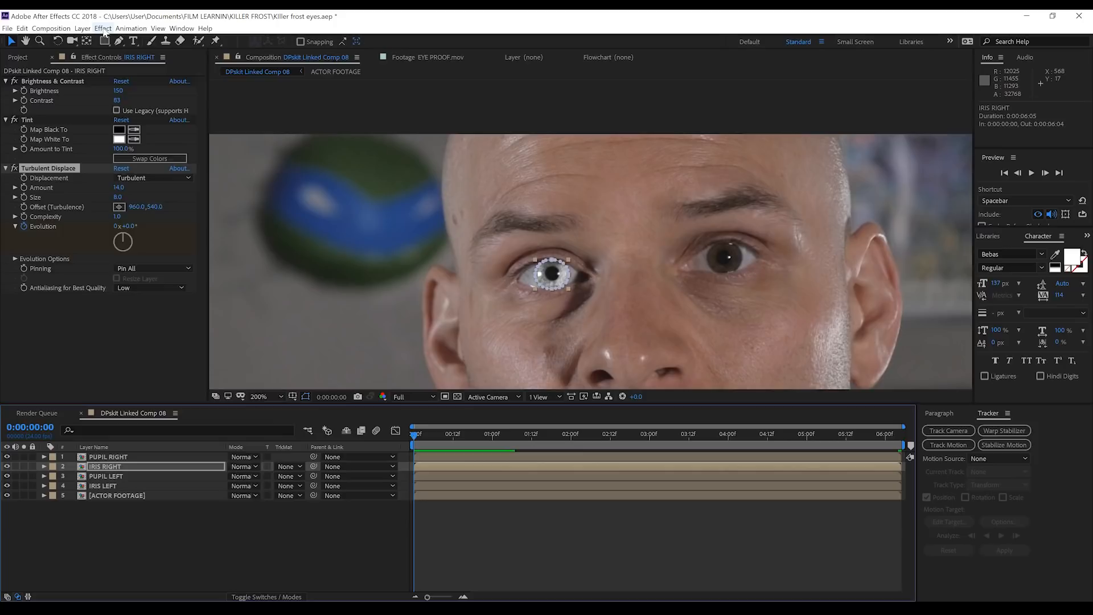
Add a second Brightness & Contrast to IRIS RIGHT with Brightness 14 and Contrast 50
{"action": "left_click", "coordinate": [102, 27]}
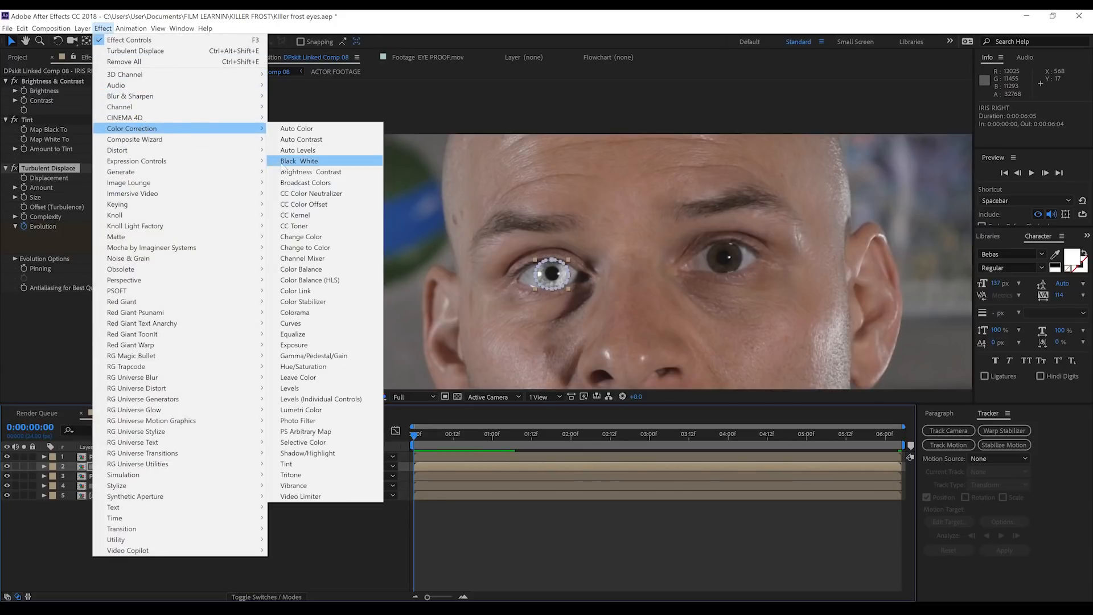
{"action": "left_click", "coordinate": [310, 172]}
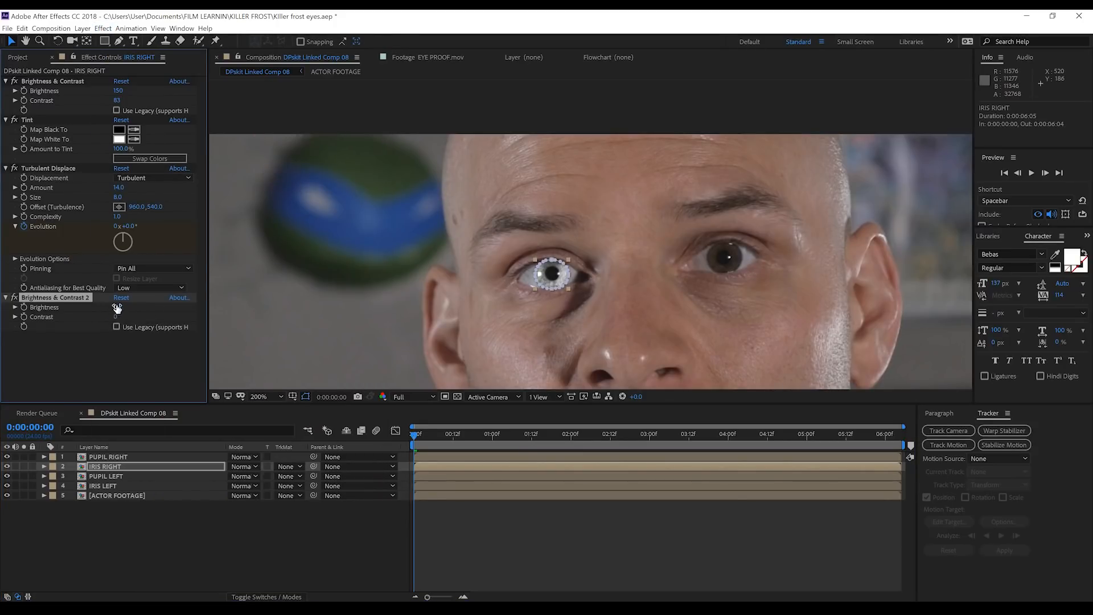
{"action": "left_click", "coordinate": [121, 297]}
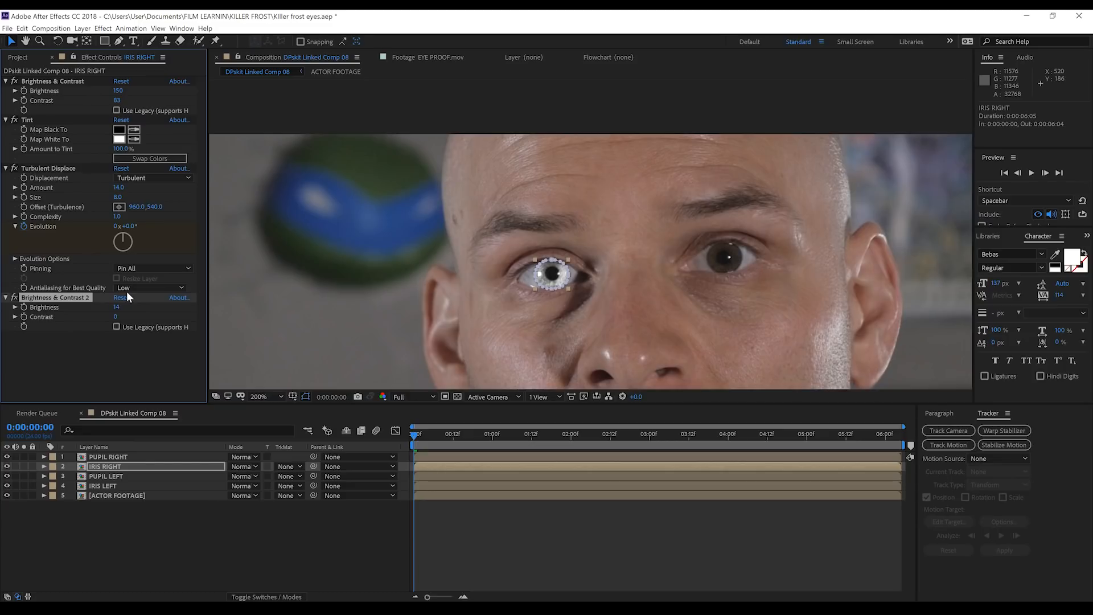
{"action": "left_click", "coordinate": [117, 316]}
{"action": "type", "text": "50"}
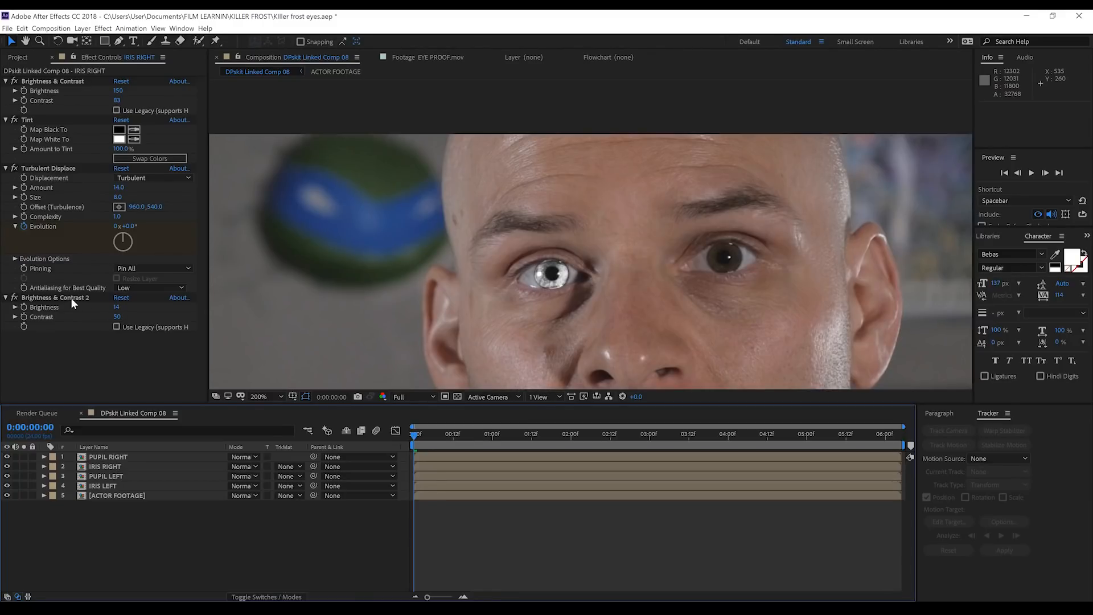
{"action": "left_click", "coordinate": [104, 467]}
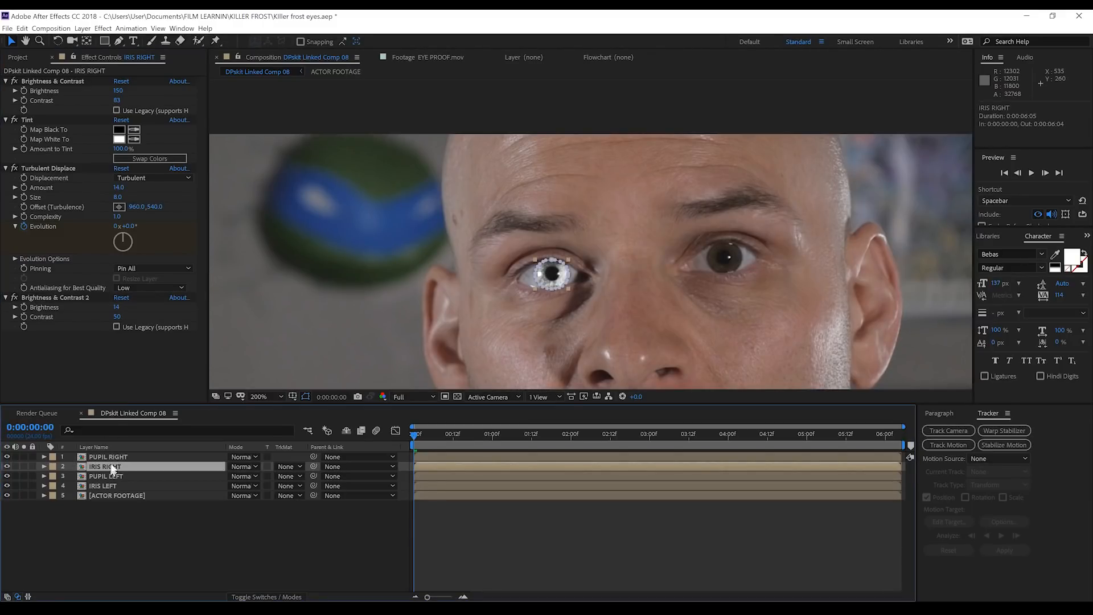
Add a Photo Filter to IRIS RIGHT using Cooling Filter (LBB) at 20% density
{"action": "left_click", "coordinate": [102, 27]}
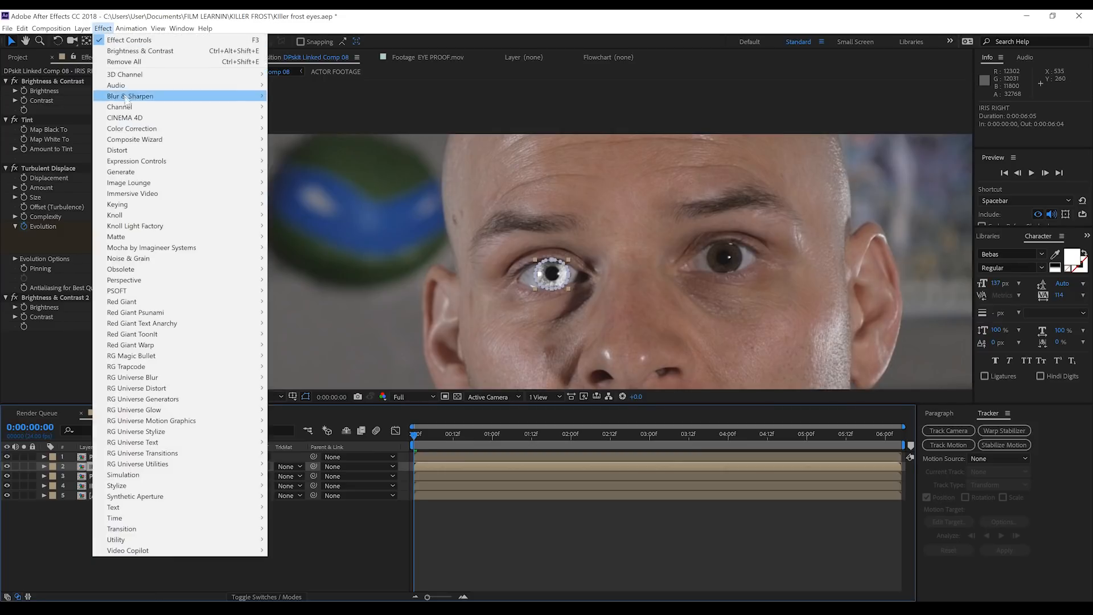
{"action": "mouse_move", "coordinate": [133, 129]}
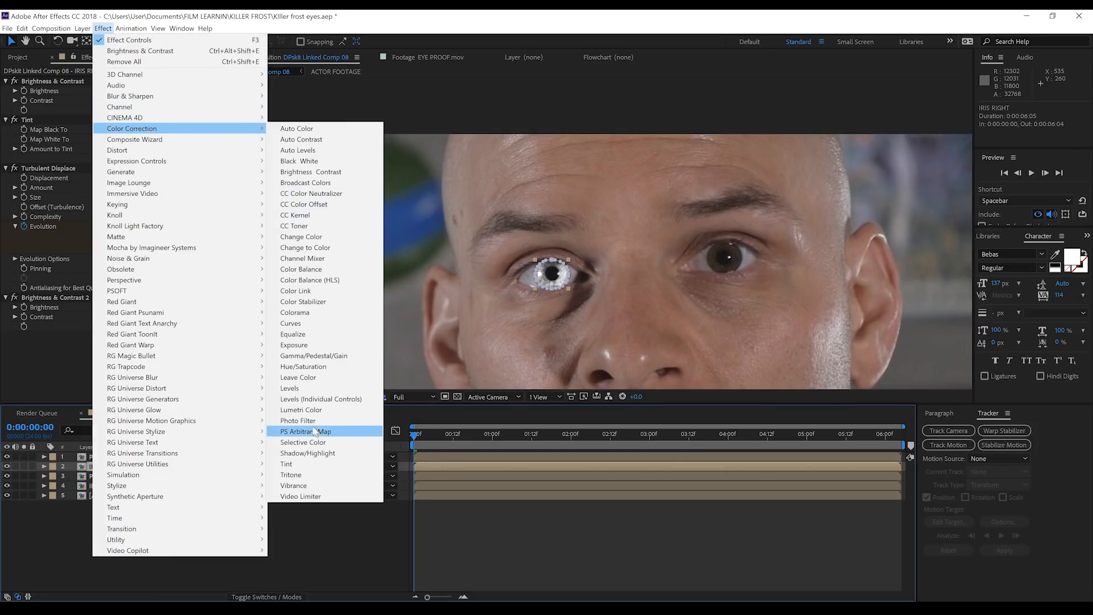
{"action": "mouse_move", "coordinate": [297, 420]}
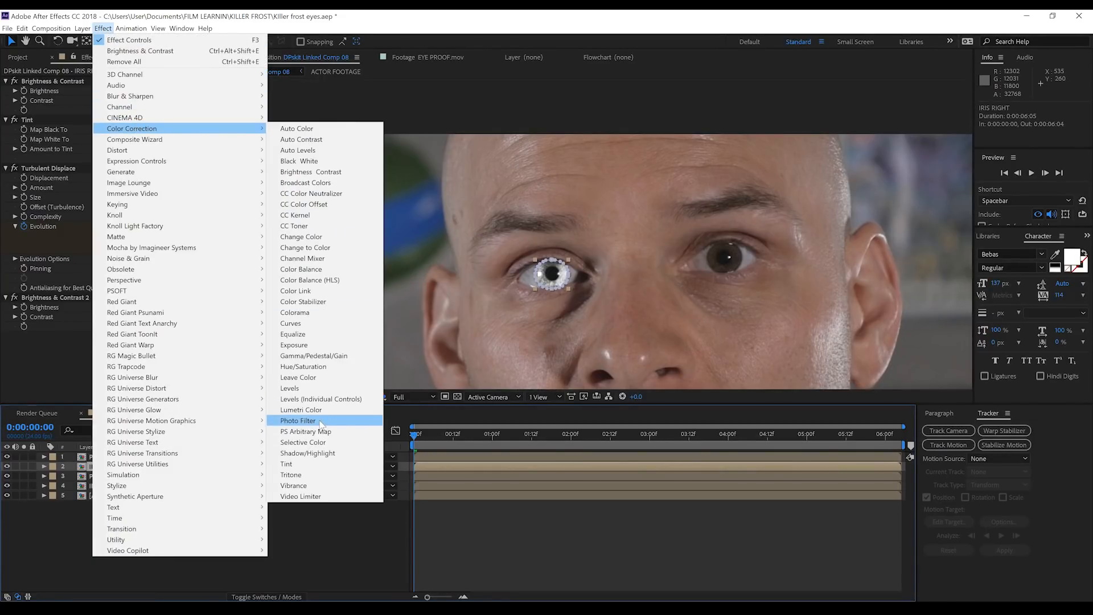
{"action": "left_click", "coordinate": [297, 420]}
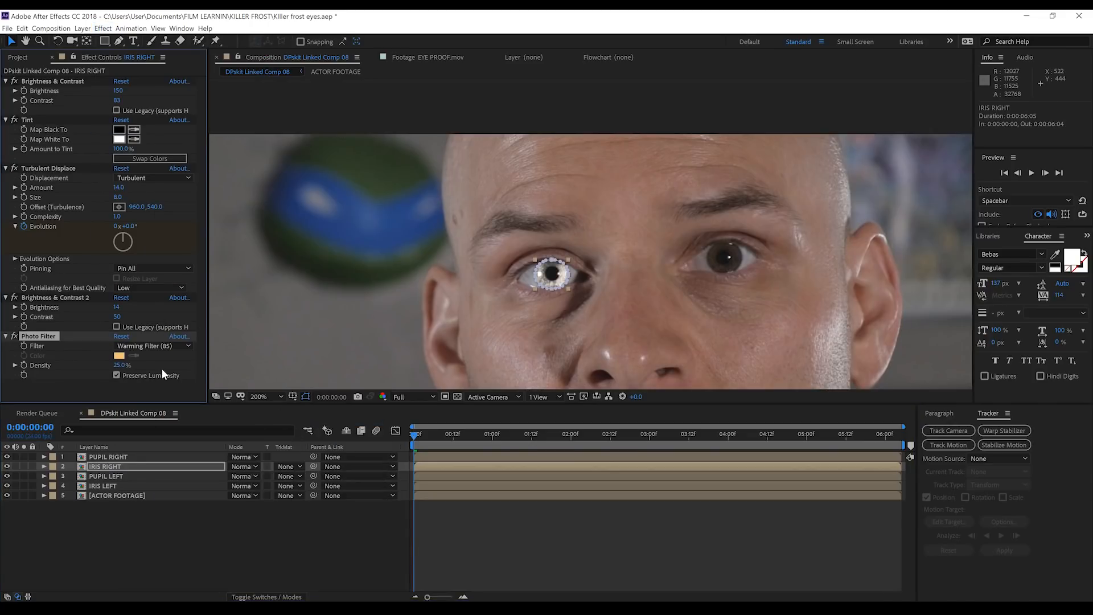
{"action": "left_click", "coordinate": [152, 346]}
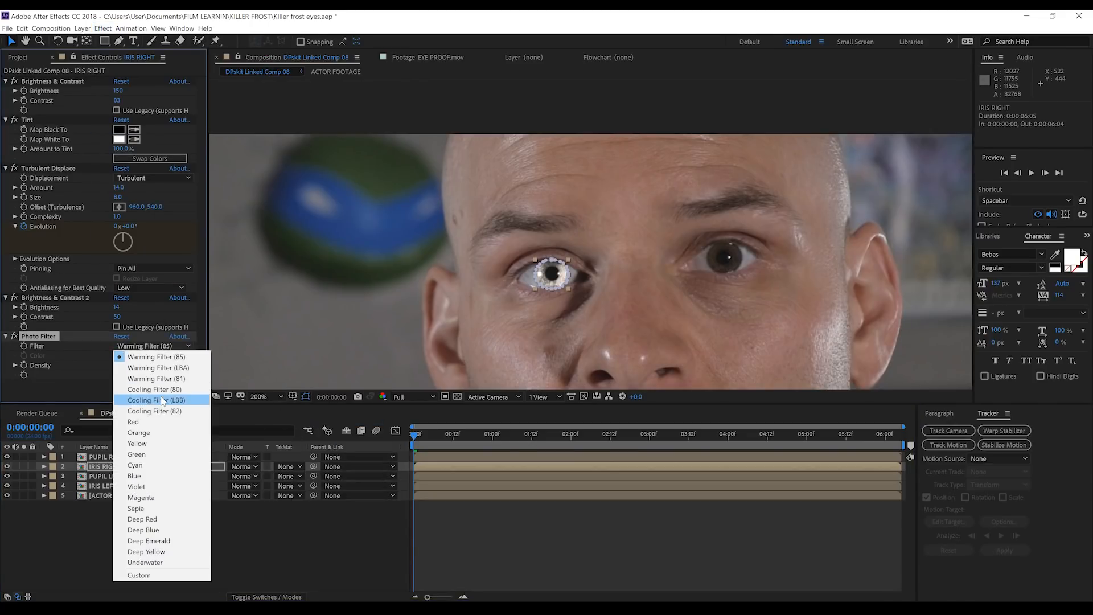
{"action": "left_click", "coordinate": [156, 399]}
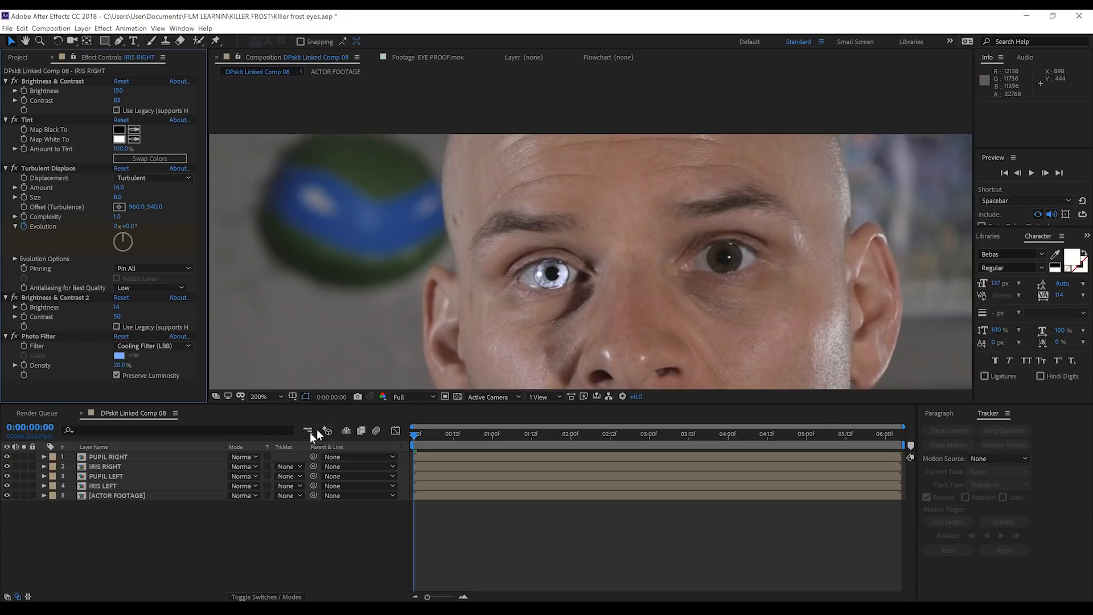
Twirl open the eye layers' mask properties, revealing the tracked mask paths
{"action": "left_click", "coordinate": [105, 467]}
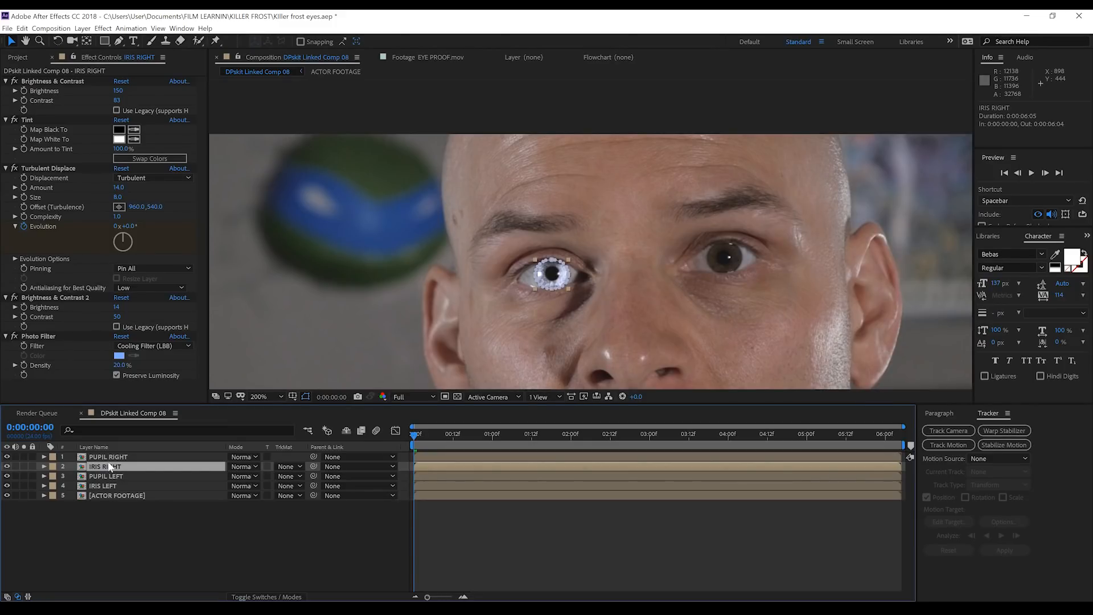
{"action": "left_click", "coordinate": [42, 467]}
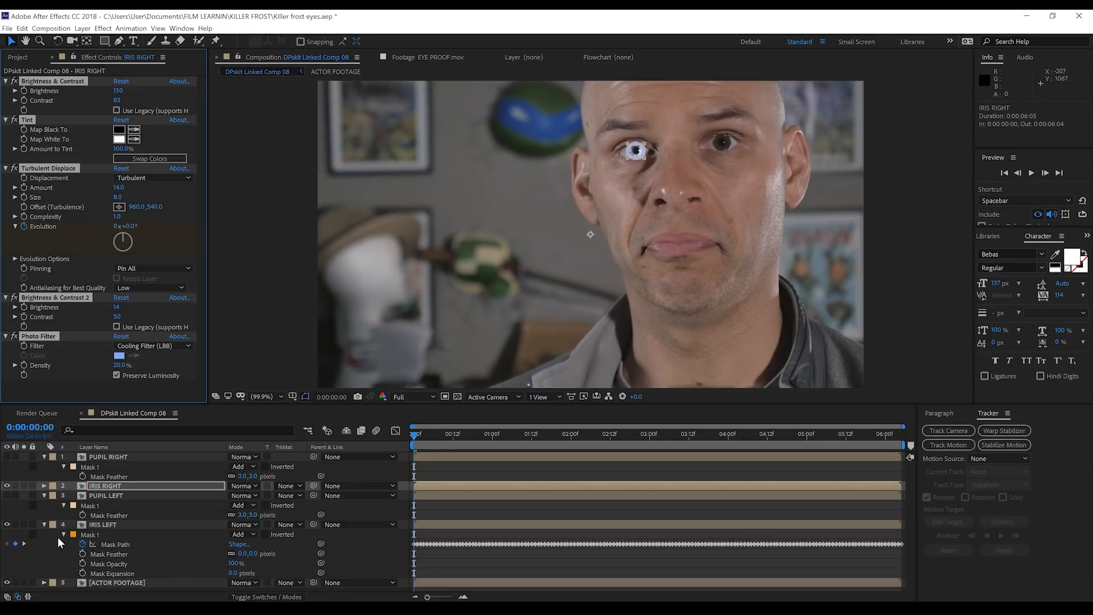
{"action": "left_click", "coordinate": [103, 524]}
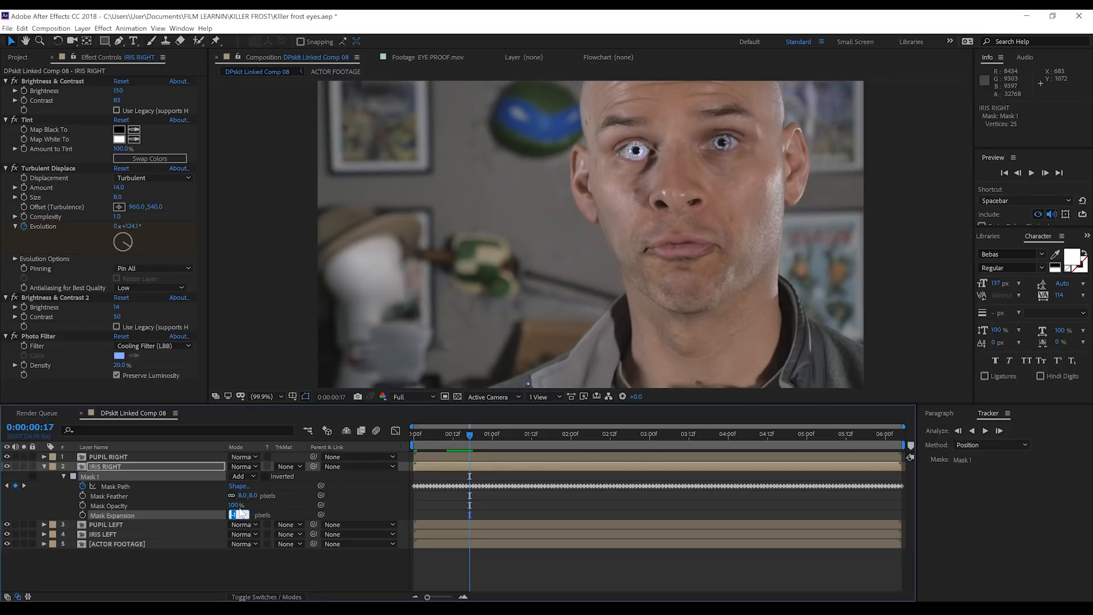
Keyframe IRIS RIGHT Mask Expansion from -30 to about -2, then open the Cold Breath clip
{"action": "type", "text": "-30.0"}
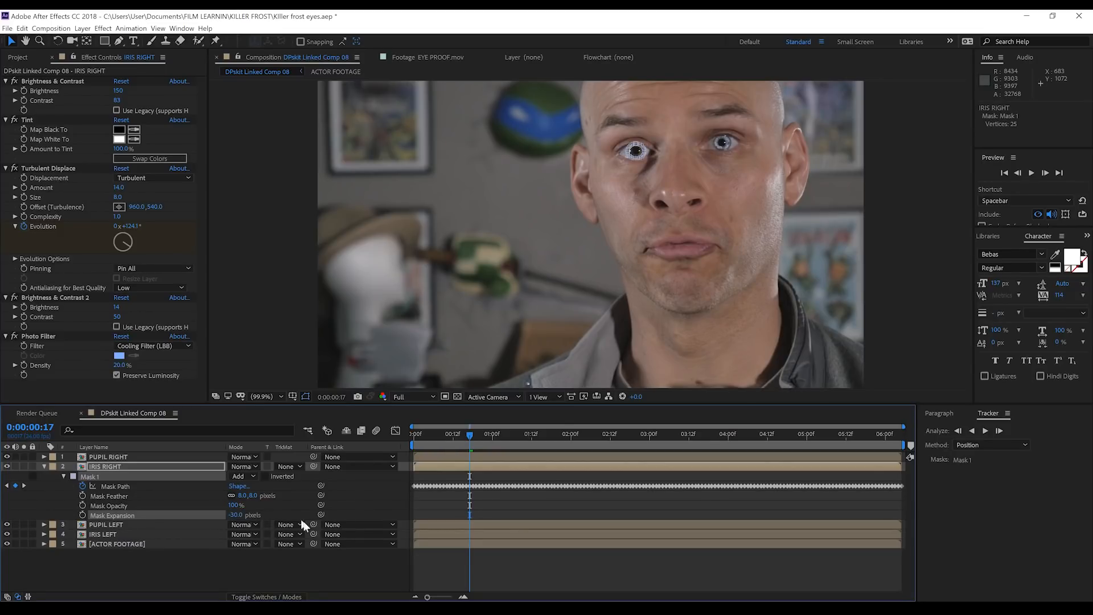
{"action": "mouse_move", "coordinate": [105, 523]}
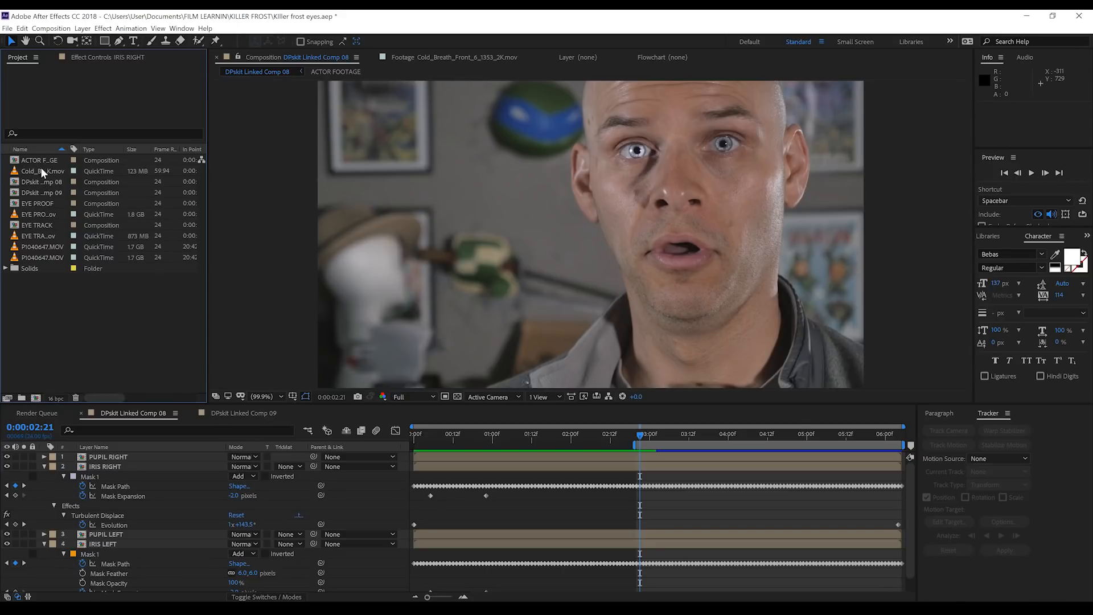
{"action": "double_click", "coordinate": [41, 171]}
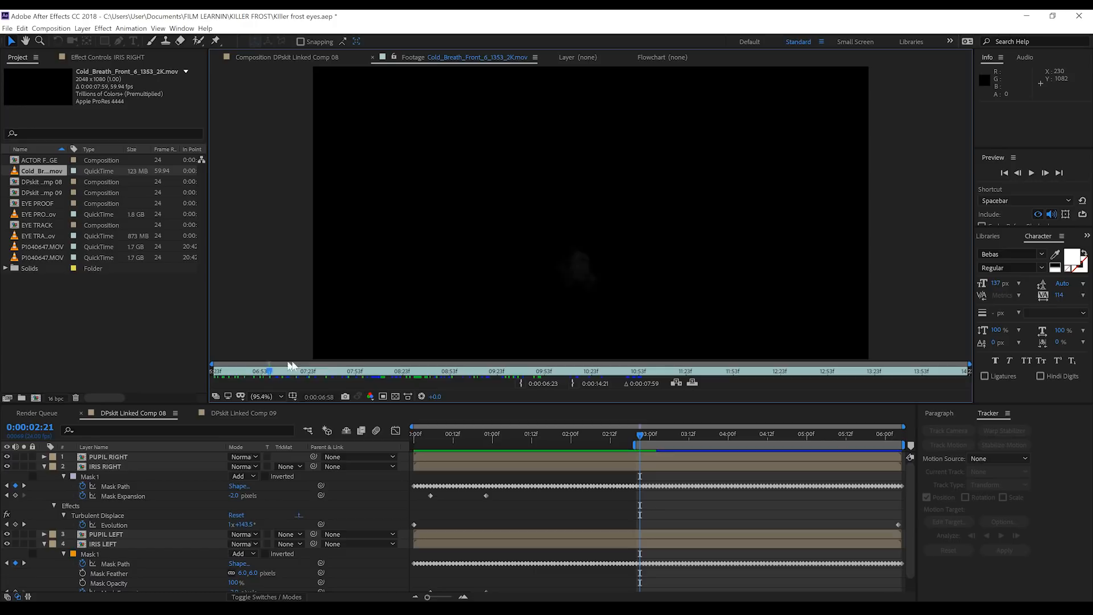
Scrub the Cold Breath clip to the moments where the vapor puff appears
{"action": "left_click", "coordinate": [656, 370]}
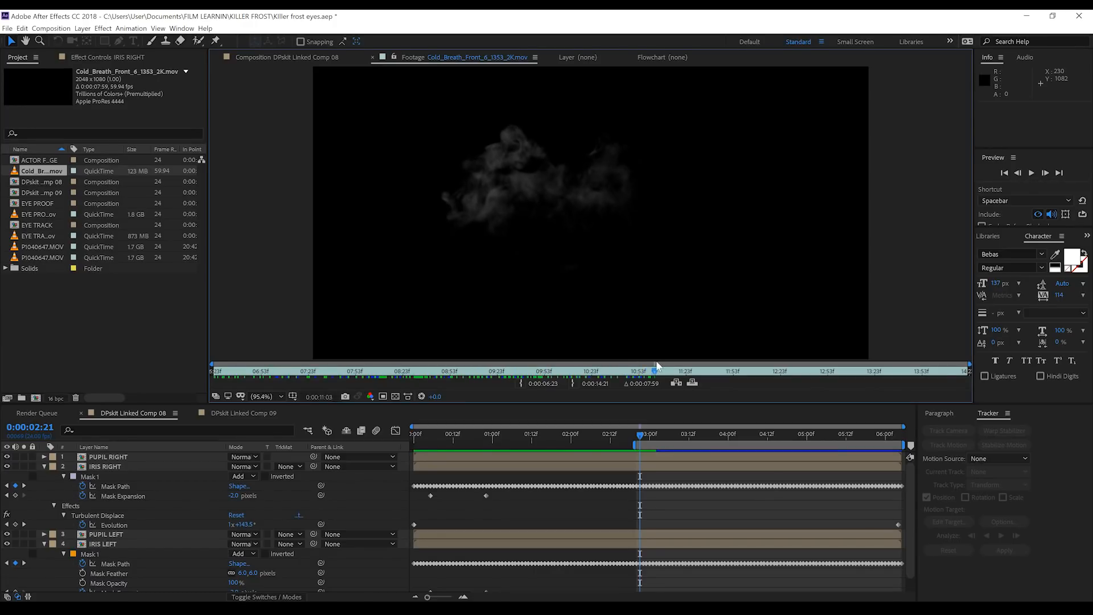
{"action": "left_click", "coordinate": [285, 57]}
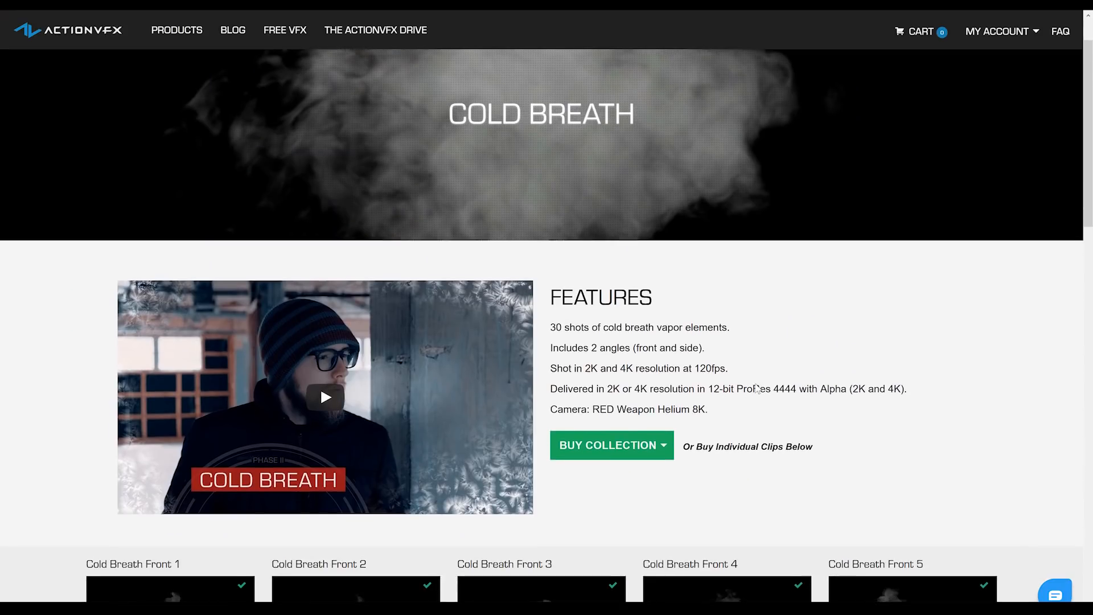
Navigate from the ActionVFX Cold Breath page to the 100K COMP competition page on filmlearnin.com
{"action": "scroll", "scroll_direction": "down", "scroll_amount": 3}
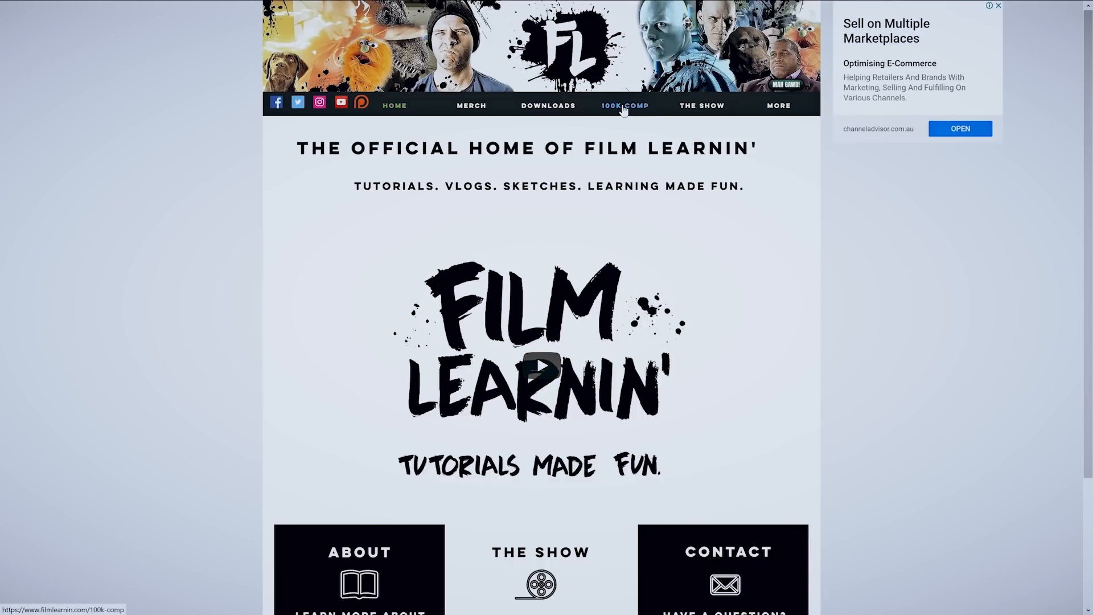
{"action": "left_click", "coordinate": [624, 105]}
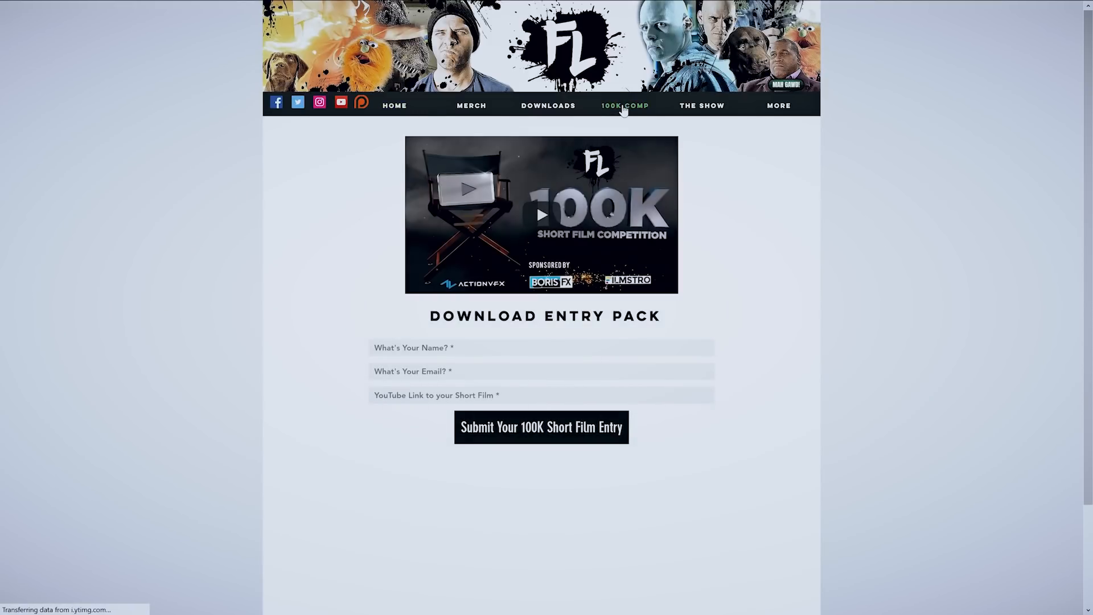